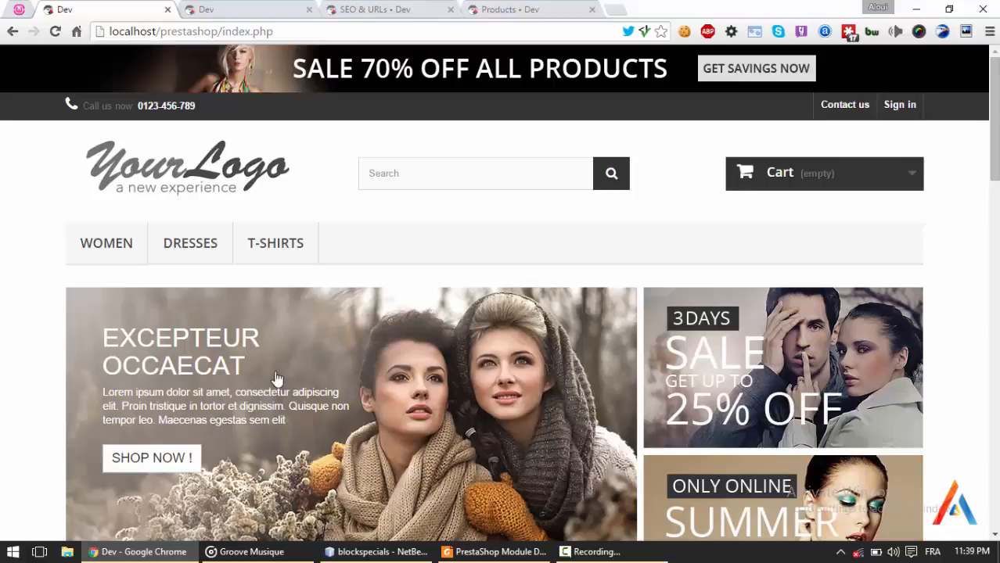
- View the Specials products with reduced and original prices on the storefront homepage
{"action": "scroll", "scroll_direction": "down", "scroll_amount": 3}
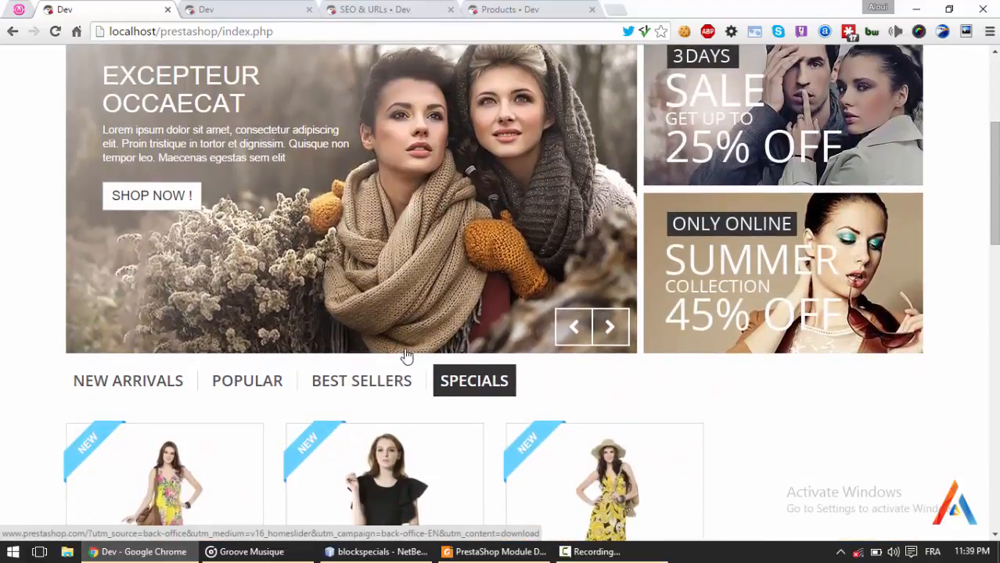
{"action": "left_click", "coordinate": [128, 382]}
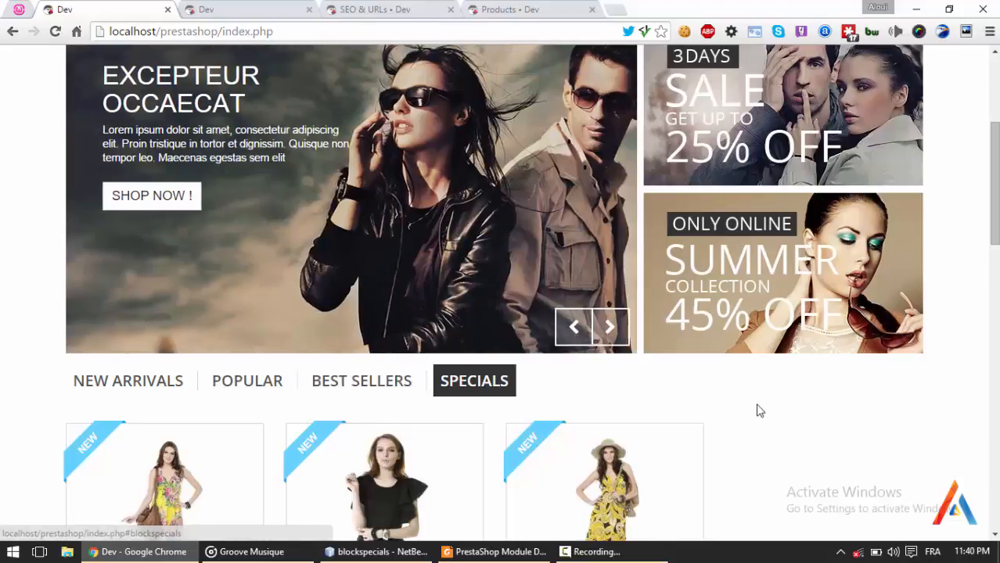
{"action": "scroll", "scroll_direction": "down", "scroll_amount": 3}
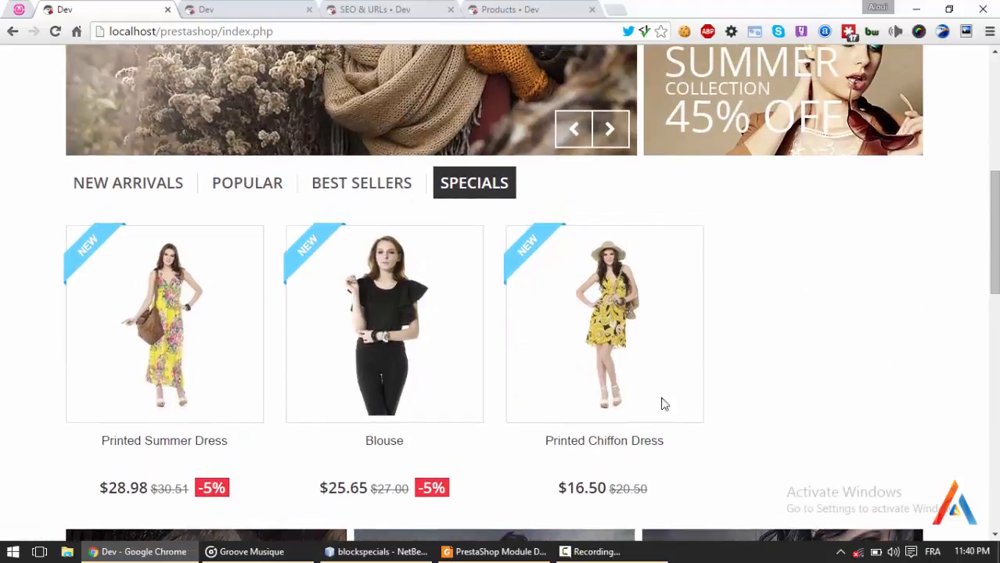
{"action": "mouse_move", "coordinate": [604, 322]}
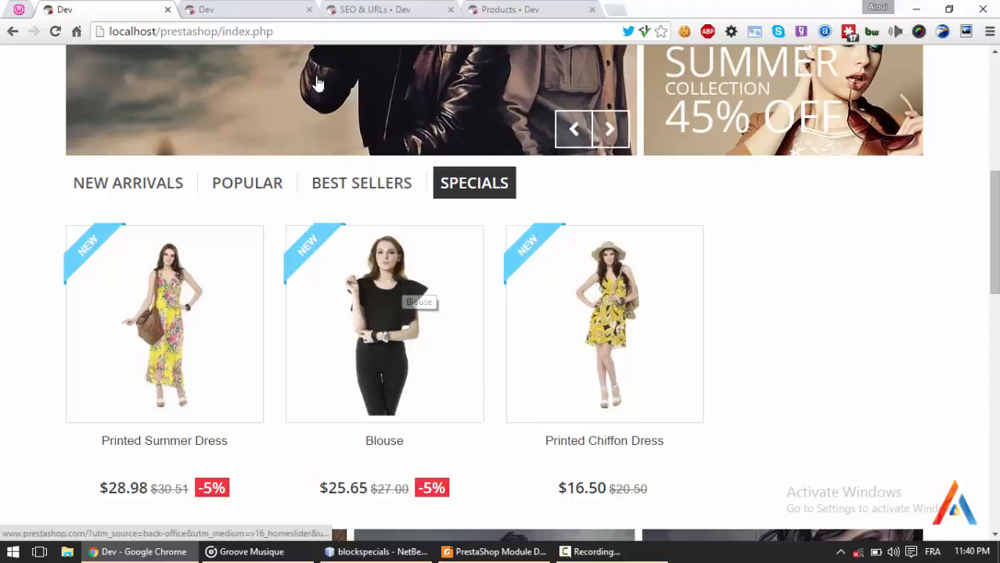
{"action": "mouse_move", "coordinate": [329, 54]}
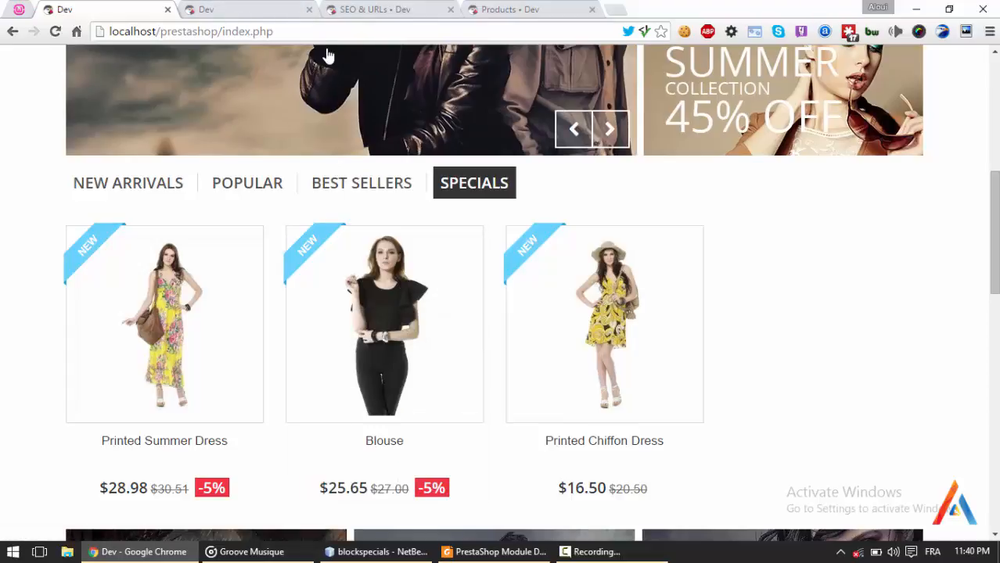
{"action": "left_click", "coordinate": [474, 182]}
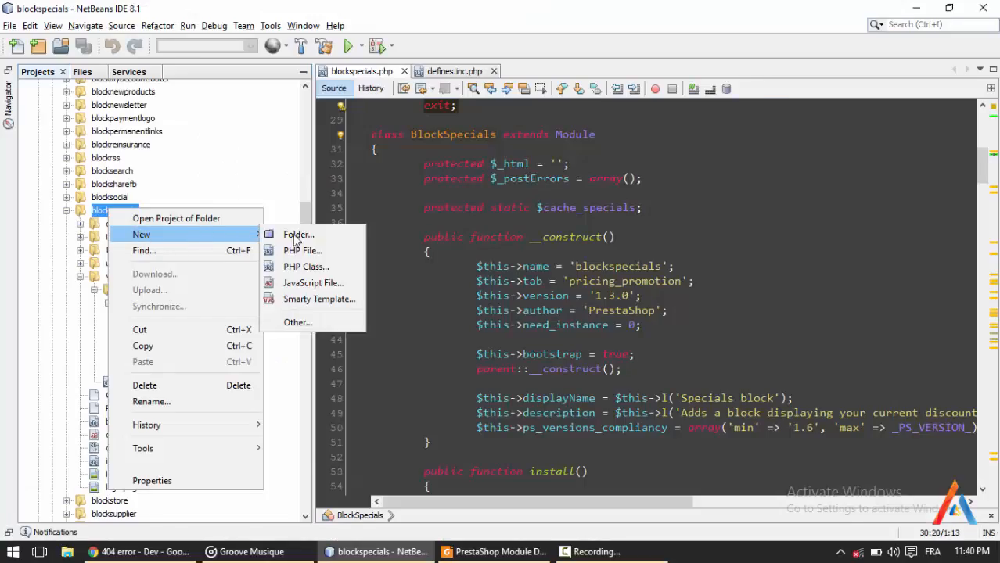
- Create a 'controllers' folder in the blockspecials module, cancelling a misplaced PHP file
{"action": "left_click", "coordinate": [298, 235]}
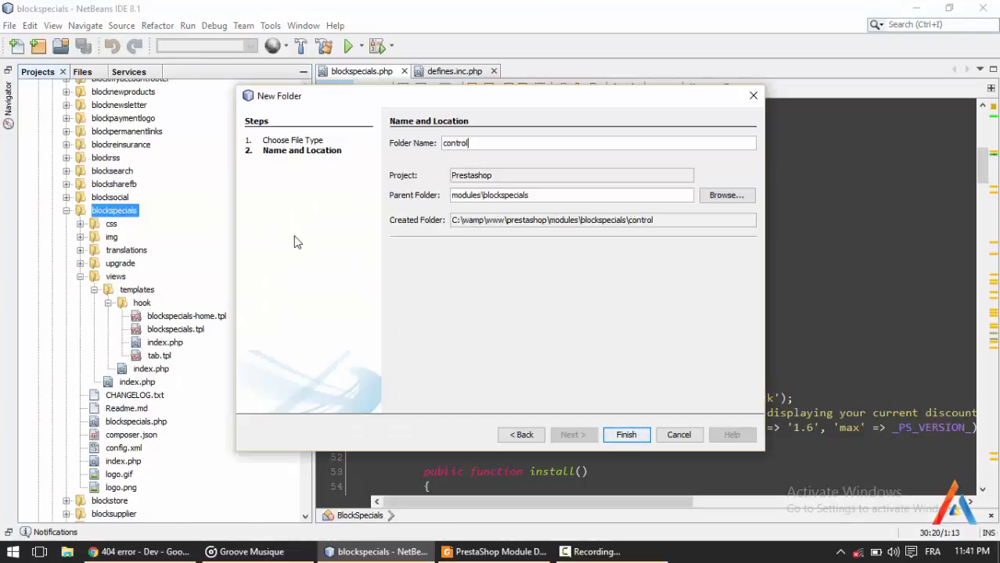
{"action": "left_click", "coordinate": [626, 435]}
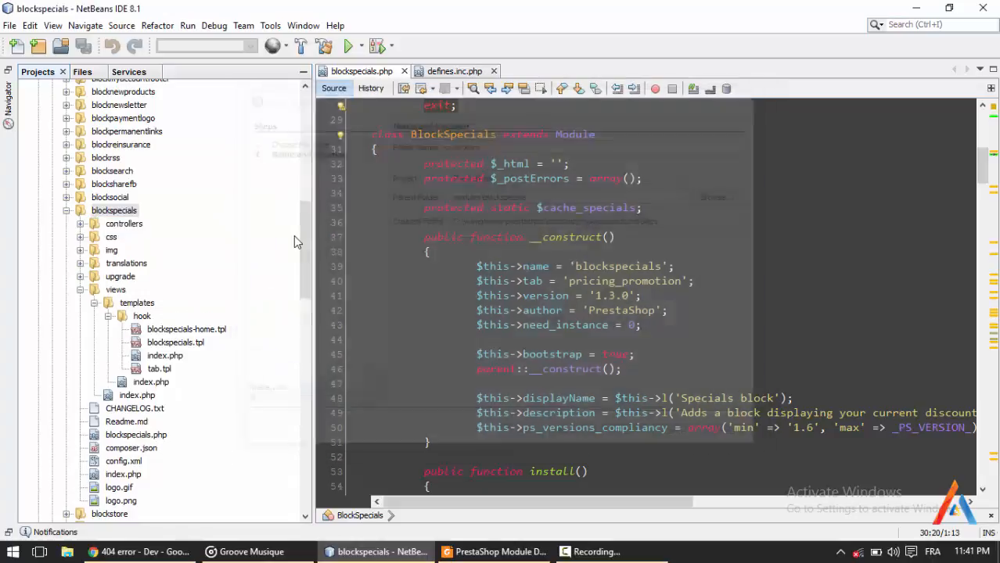
{"action": "left_click", "coordinate": [123, 224]}
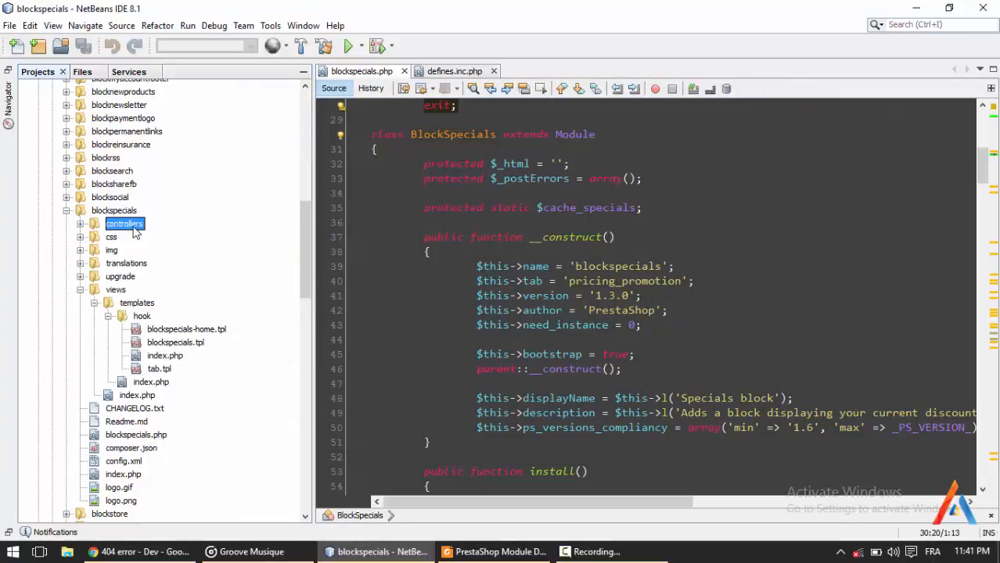
{"action": "right_click", "coordinate": [124, 224]}
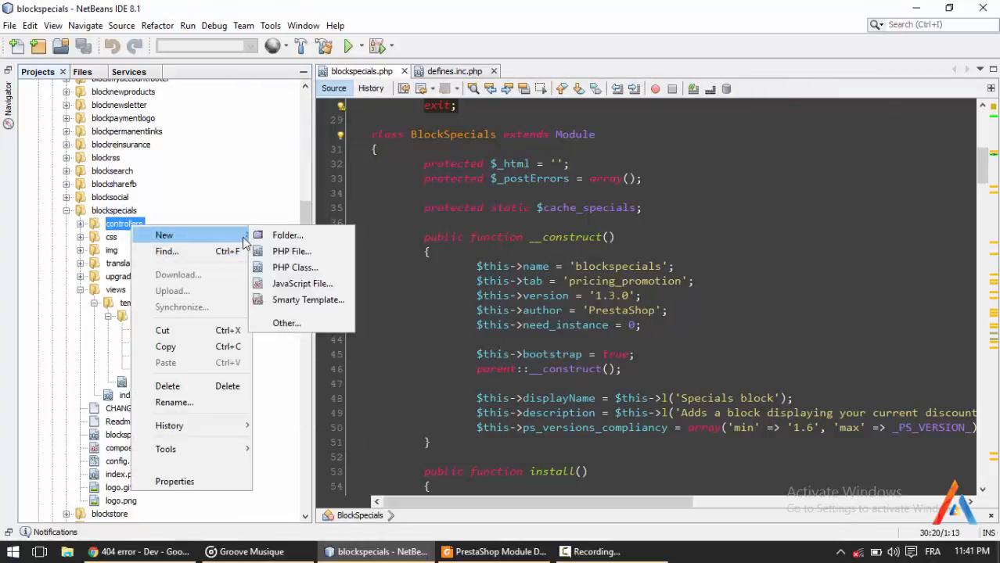
{"action": "left_click", "coordinate": [291, 251]}
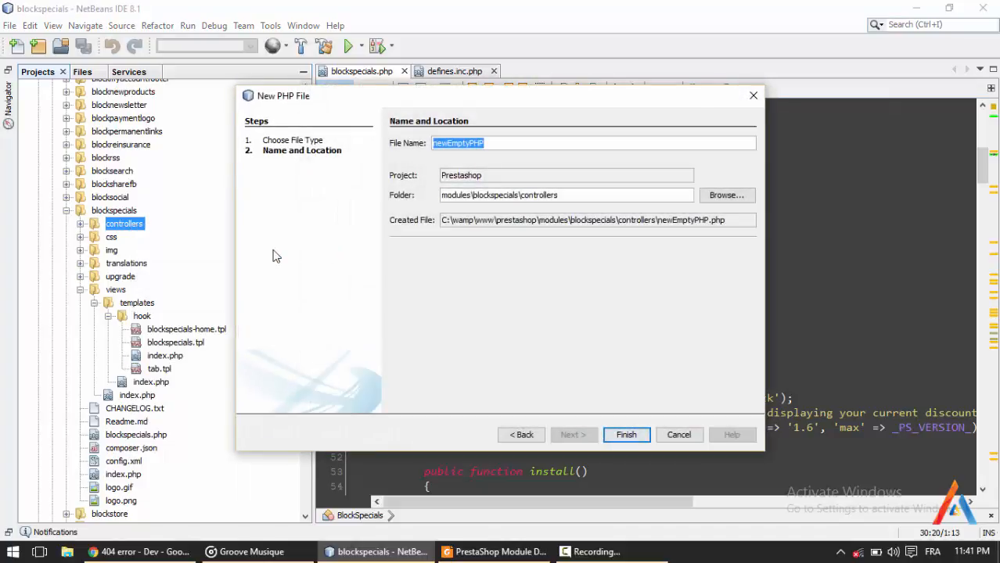
{"action": "left_click", "coordinate": [678, 435]}
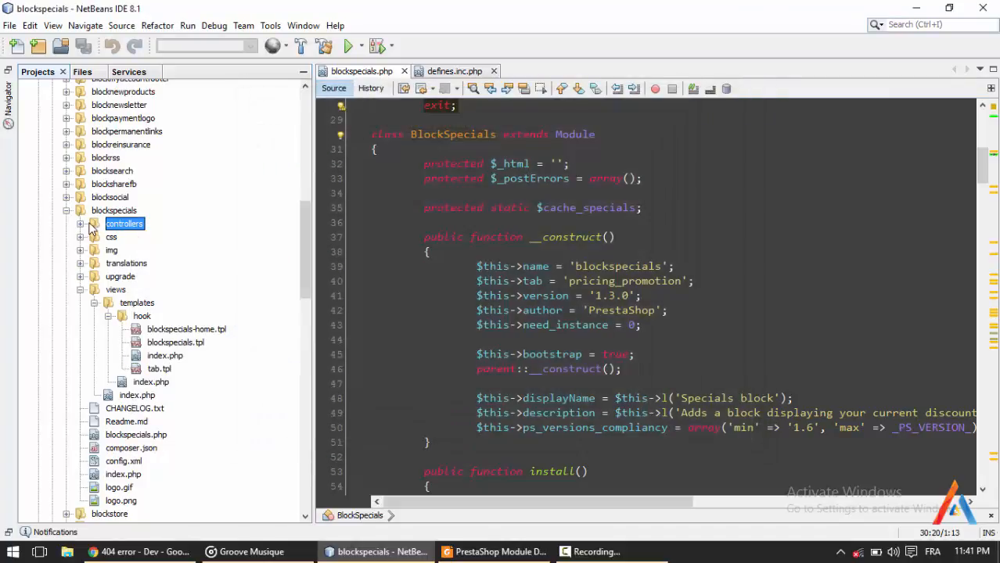
- Create a 'front' folder inside controllers and start a new PHP file in it
{"action": "right_click", "coordinate": [123, 223]}
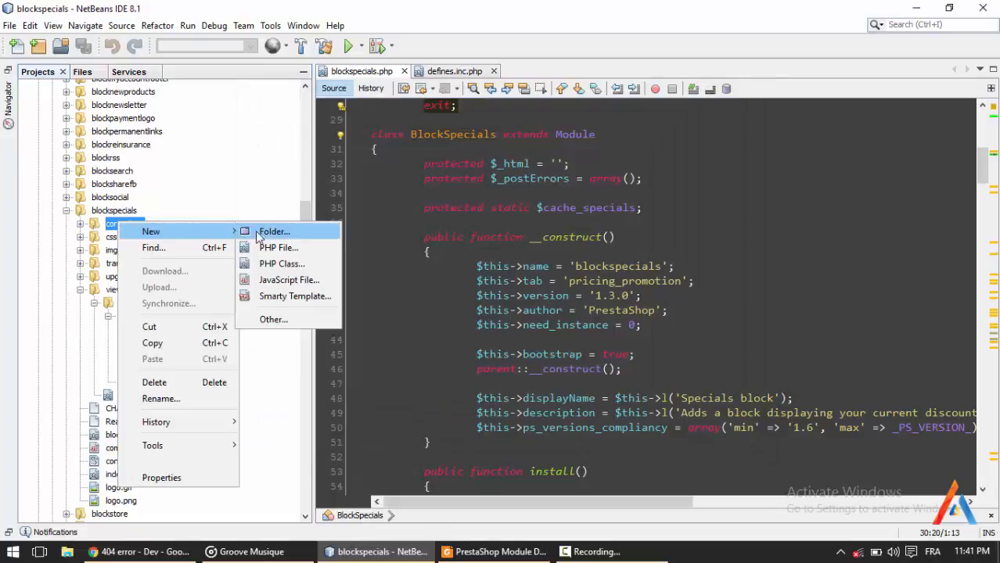
{"action": "left_click", "coordinate": [274, 232]}
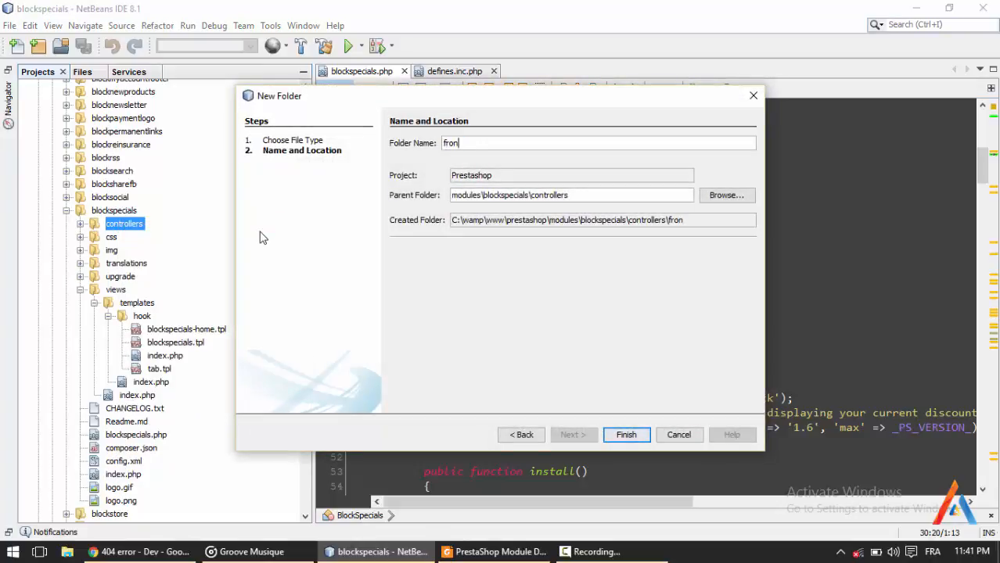
{"action": "left_click", "coordinate": [626, 435]}
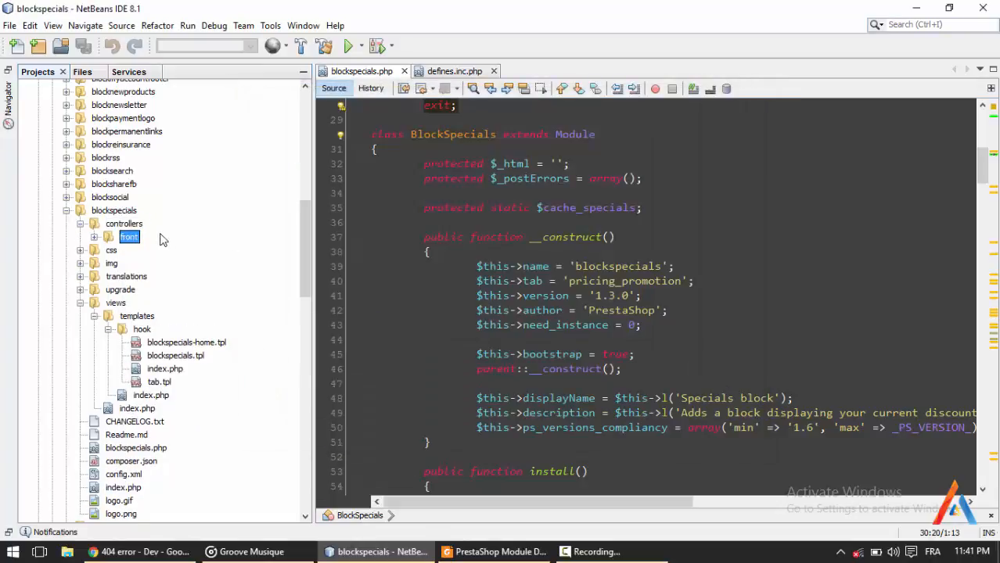
{"action": "right_click", "coordinate": [128, 237]}
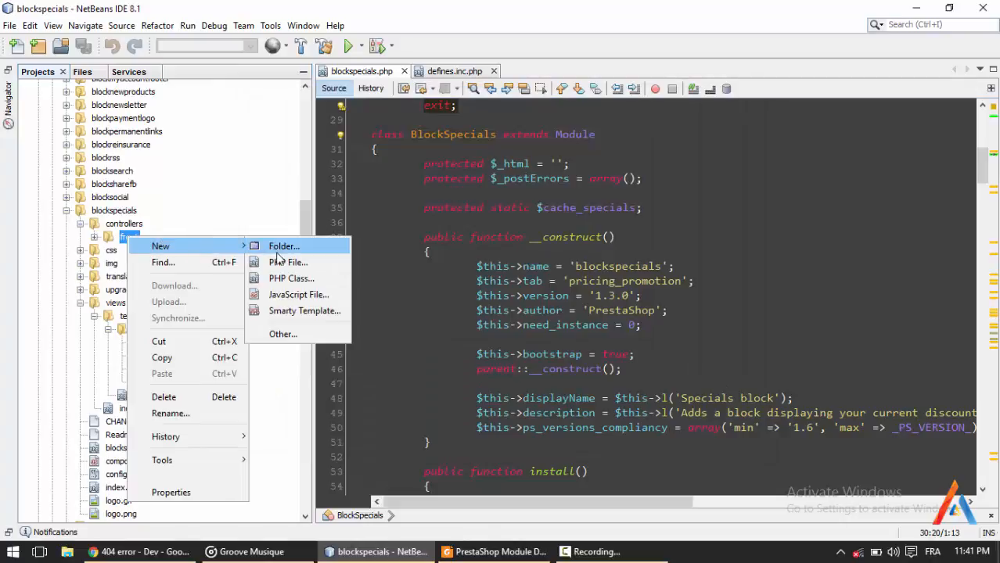
{"action": "left_click", "coordinate": [288, 263]}
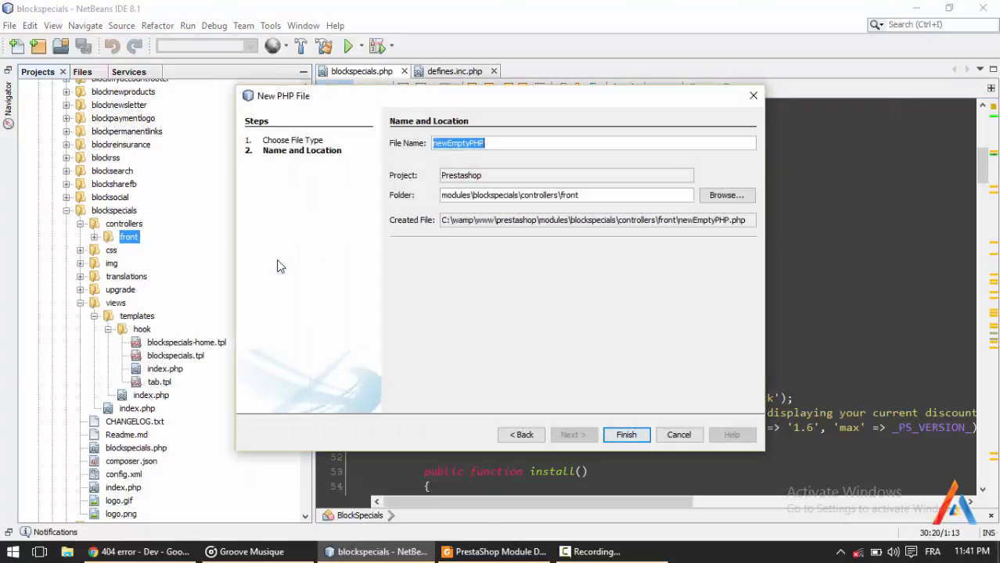
- Create sp.php in front and declare class BlockSpecialsSpFrontController under the <?php tag
{"action": "type", "text": "Ps"}
{"action": "type", "text": "class"}
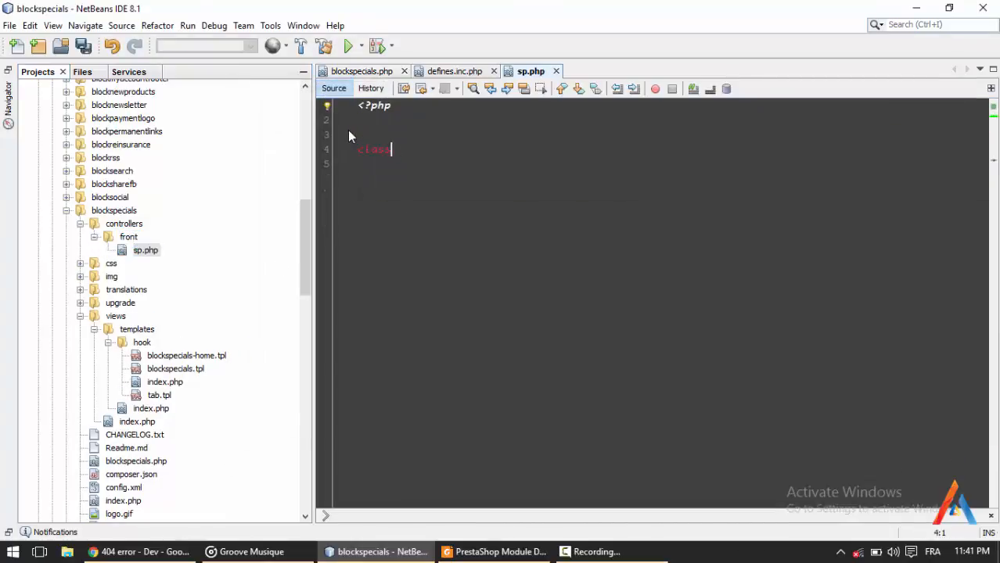
{"action": "type", "text": "BlockSPeci"}
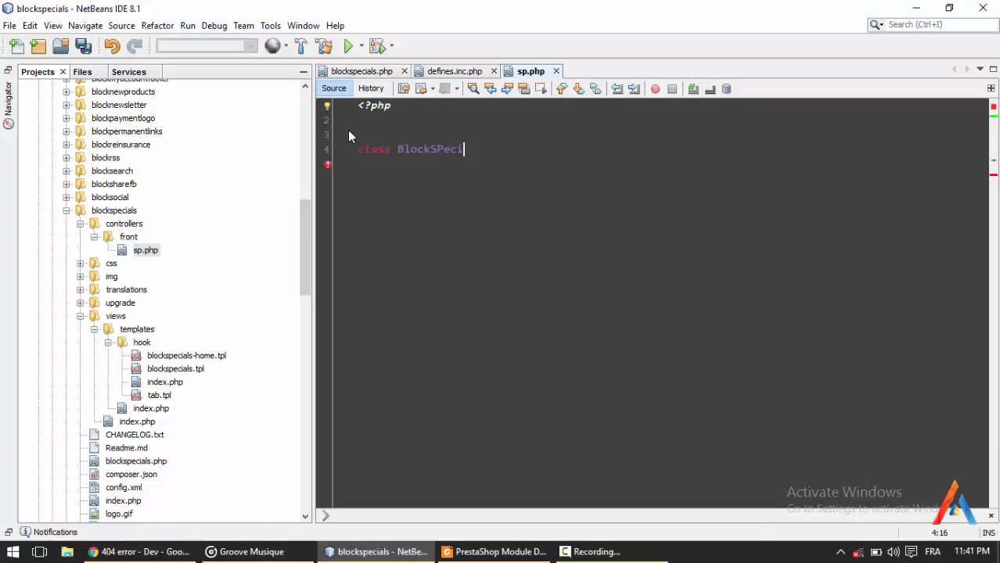
{"action": "type", "text": "als"}
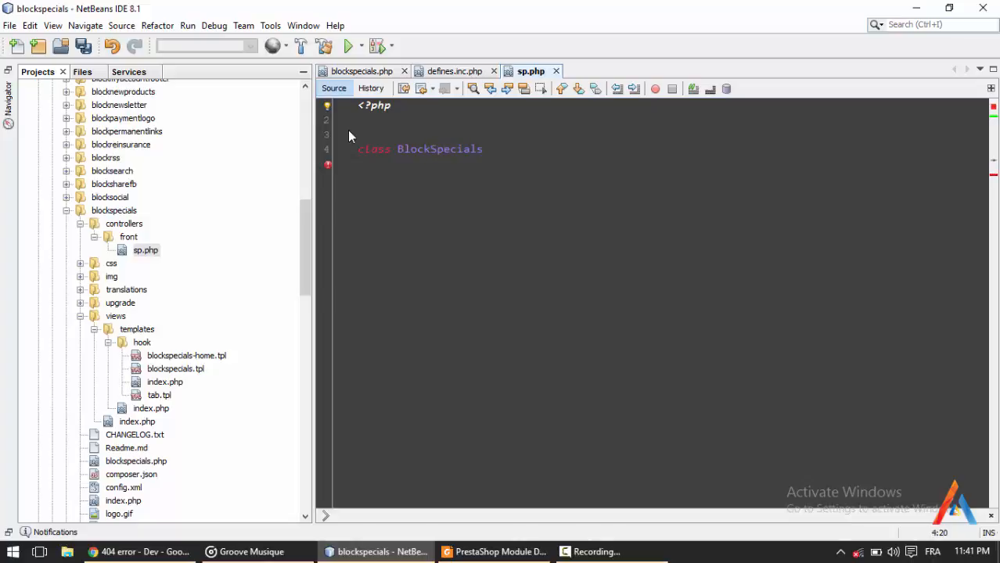
{"action": "type", "text": "s"}
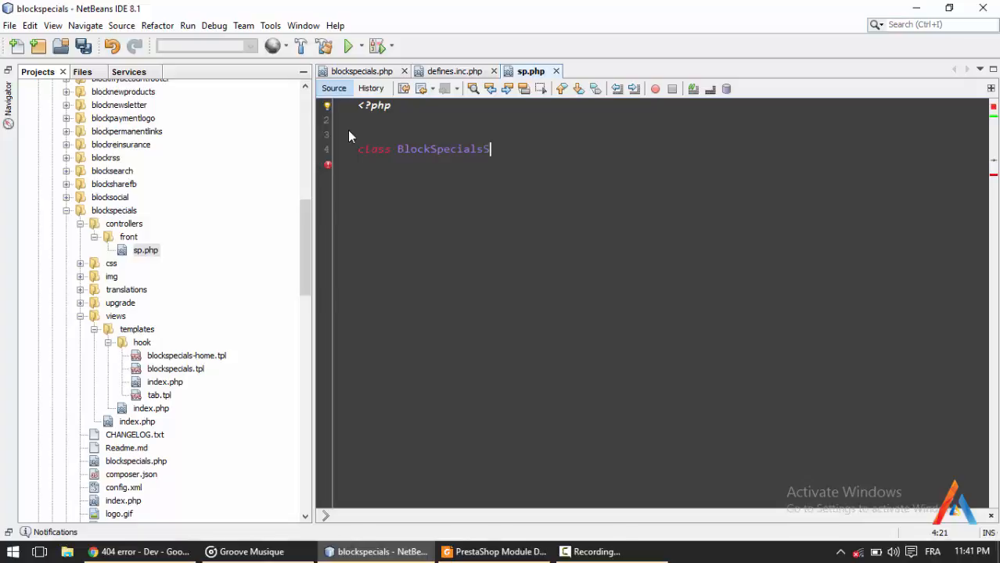
{"action": "type", "text": "Sp"}
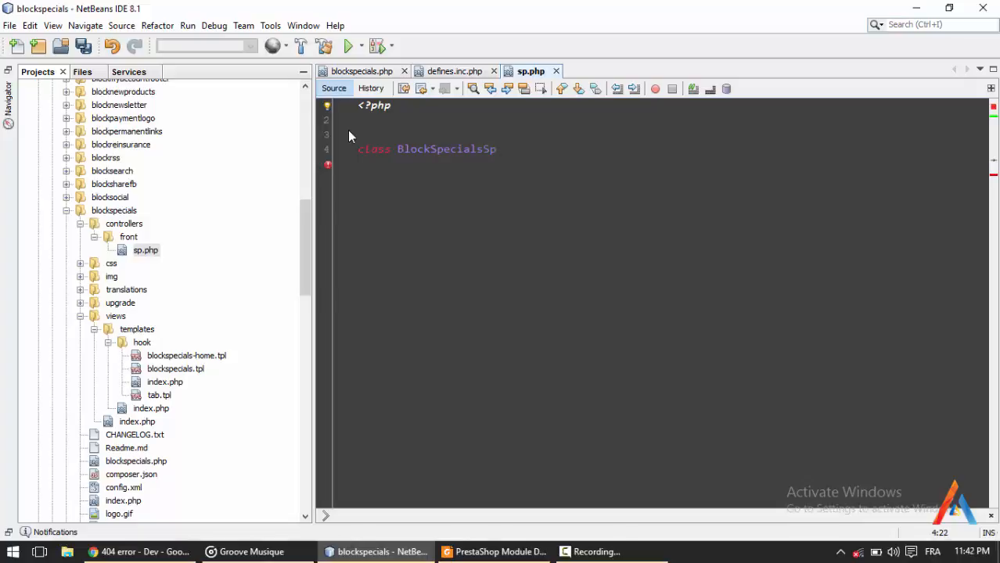
{"action": "type", "text": "Front"}
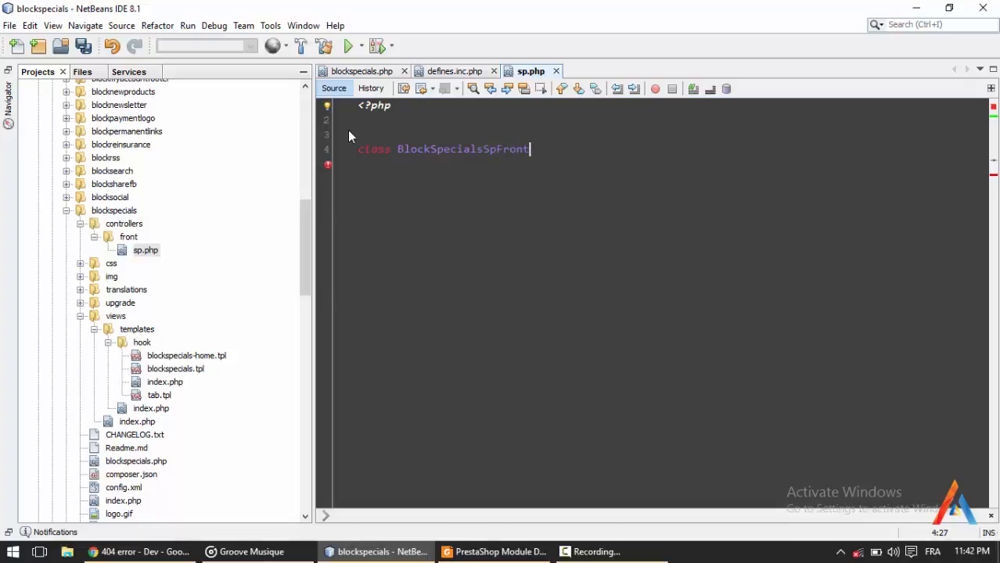
{"action": "type", "text": "Contr"}
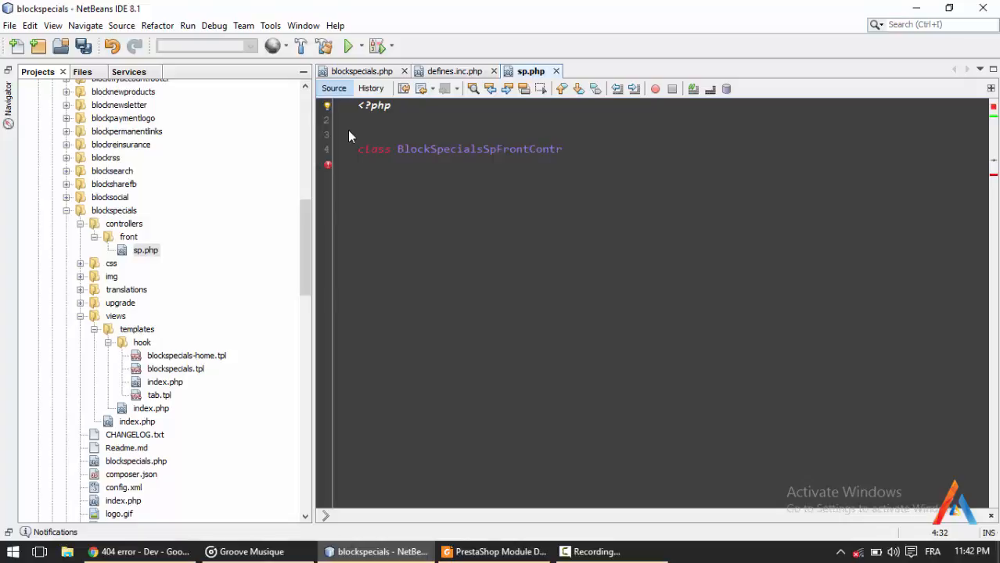
{"action": "type", "text": "oller"}
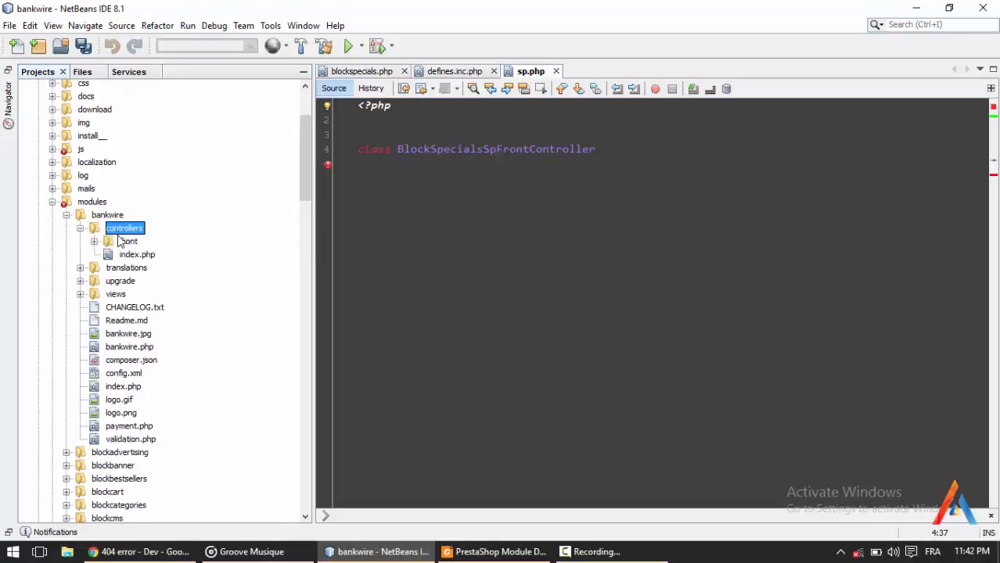
- View bankwire's payment.php to see BankwirePaymentModuleFrontController extending ModuleFrontController
{"action": "left_click", "coordinate": [106, 241]}
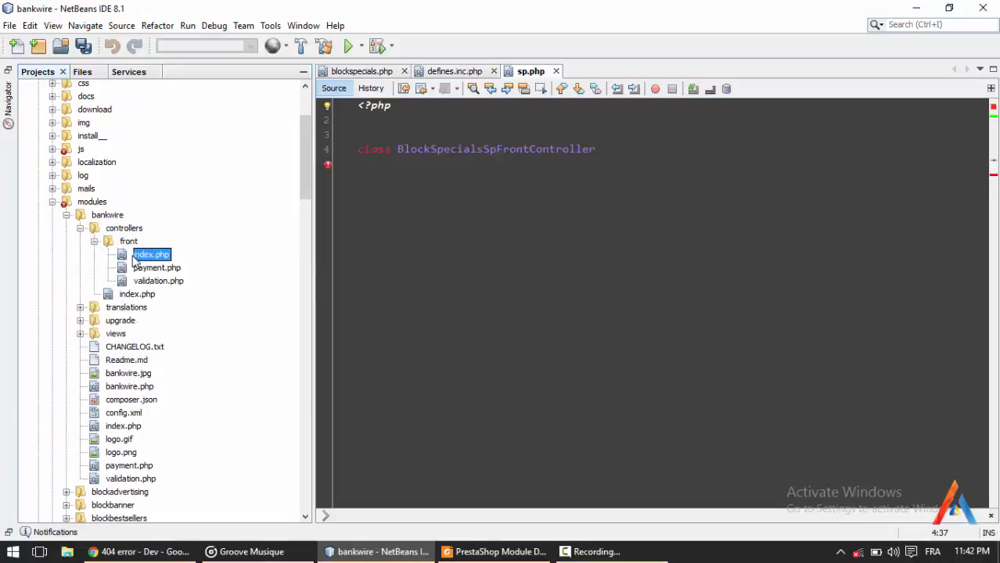
{"action": "double_click", "coordinate": [157, 268]}
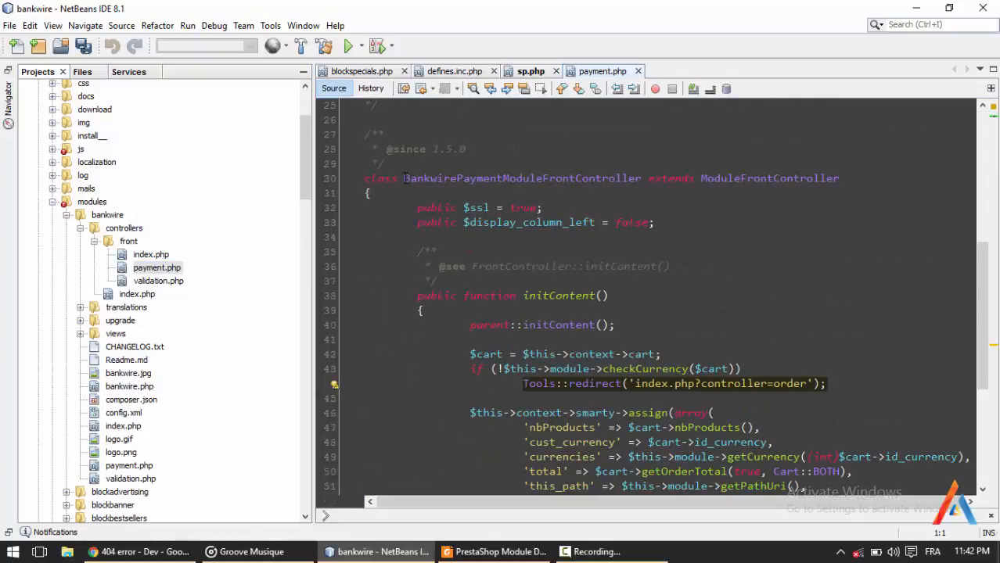
{"action": "left_click", "coordinate": [632, 172]}
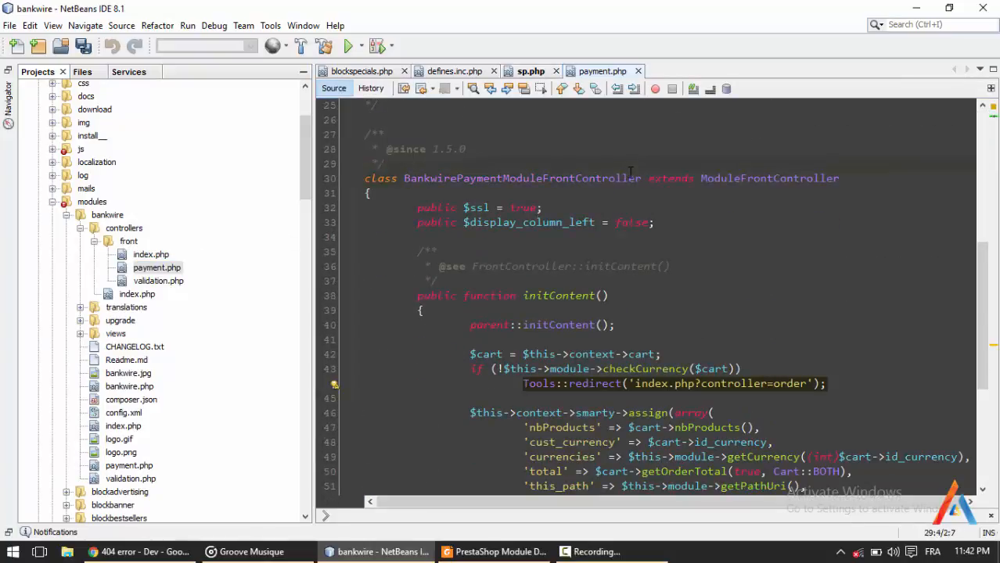
{"action": "left_click", "coordinate": [635, 178]}
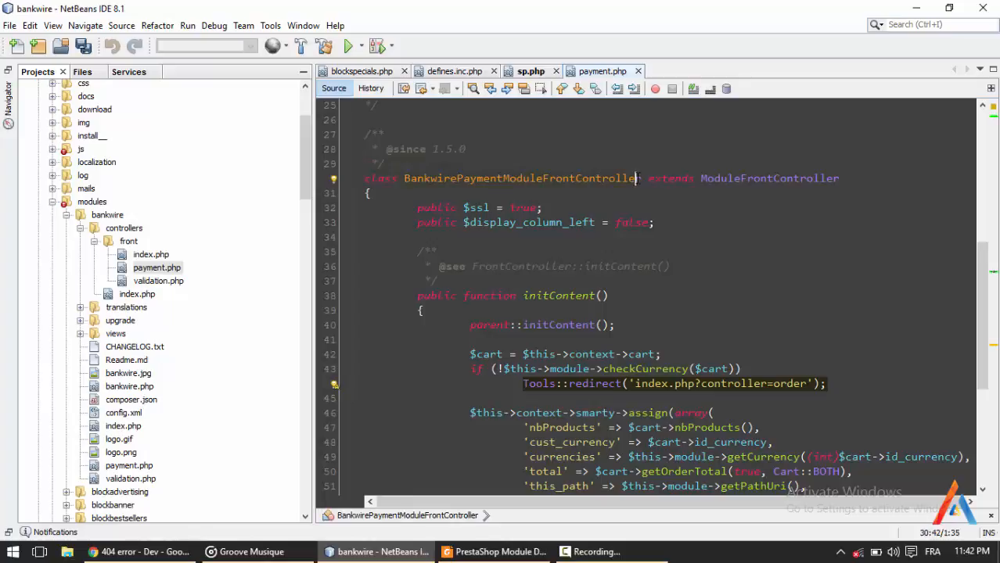
{"action": "mouse_move", "coordinate": [535, 185]}
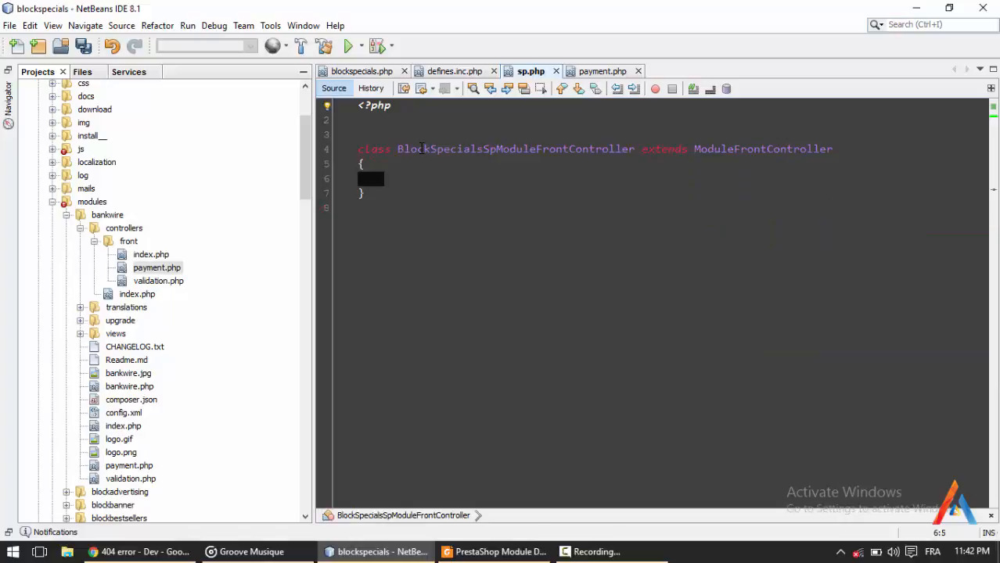
- Add a public initContent() method that calls parent::initContent();
{"action": "type", "text": "public function"}
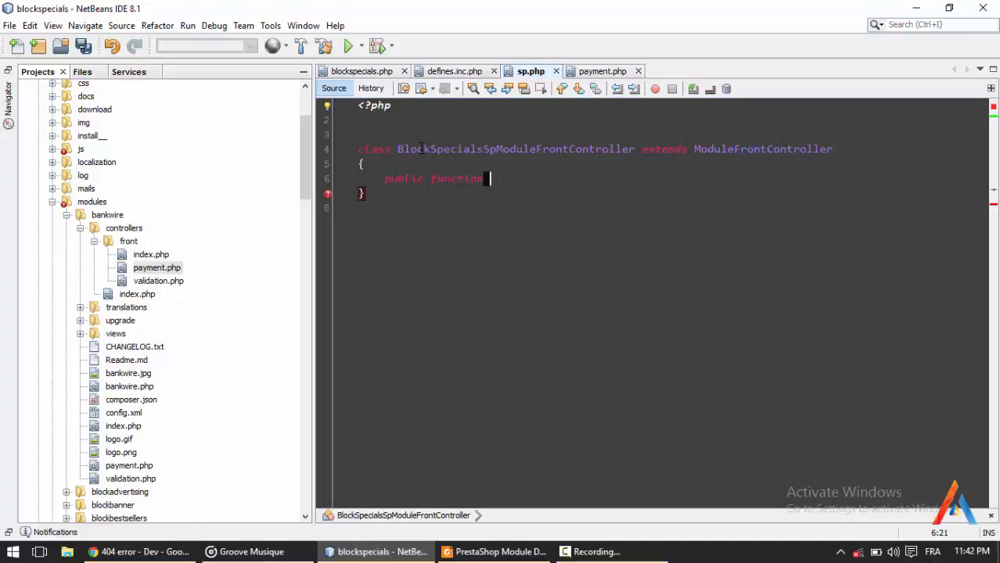
{"action": "type", "text": "initContent("}
{"action": "type", "text": "{"}
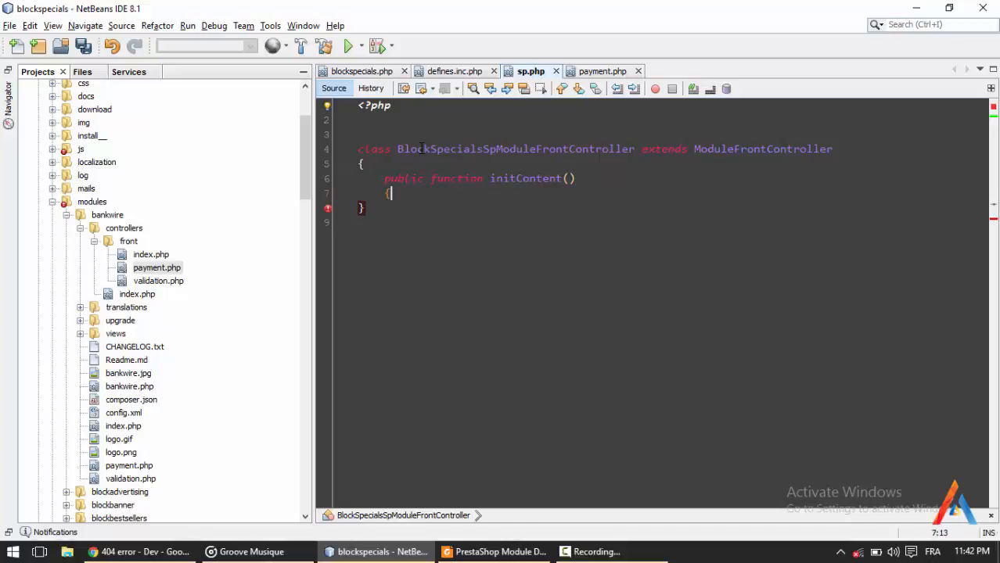
{"action": "type", "text": "parent::init"}
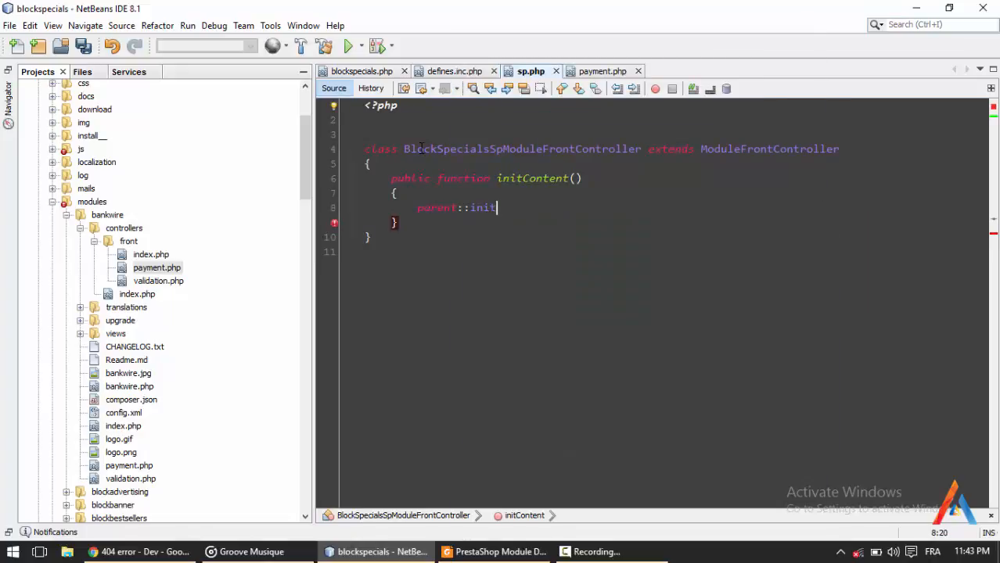
{"action": "type", "text": "Content();"}
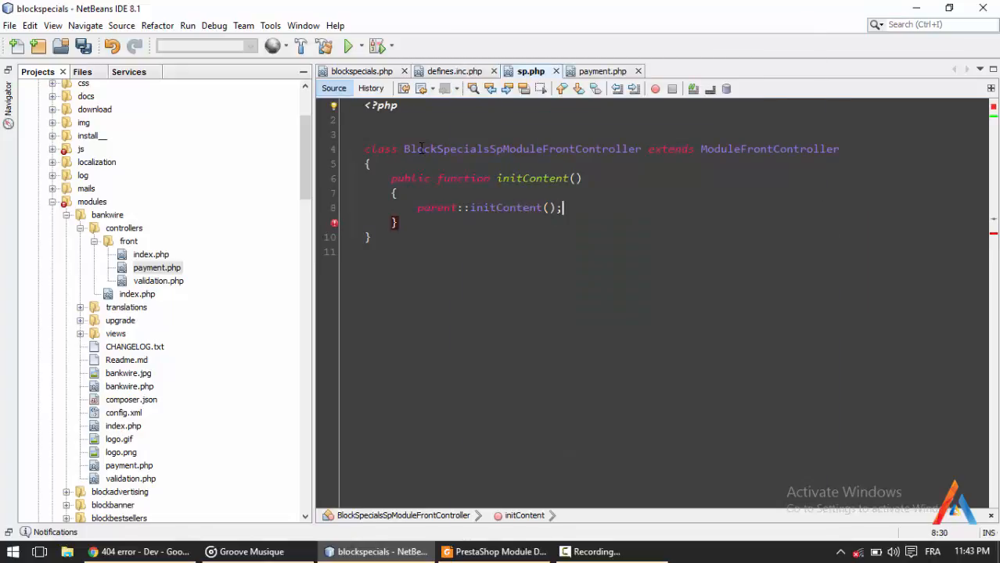
{"action": "key", "text": "enter"}
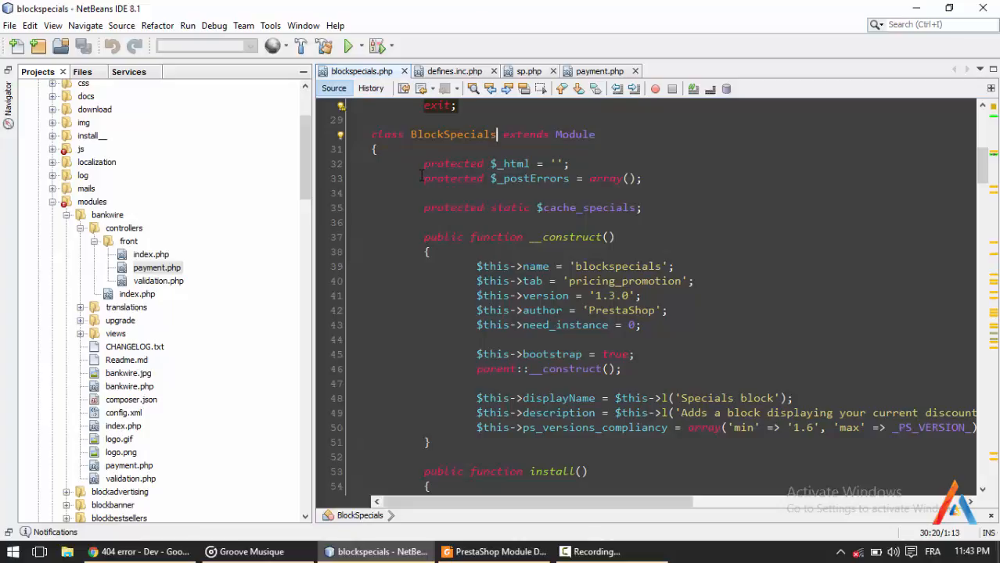
{"action": "key", "text": "ctrl+f"}
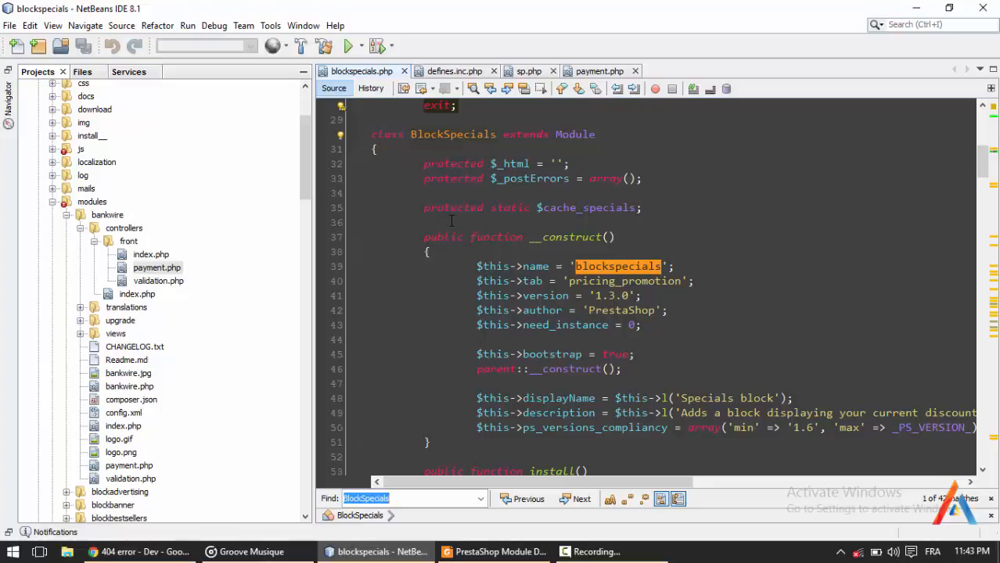
{"action": "type", "text": "Contet"}
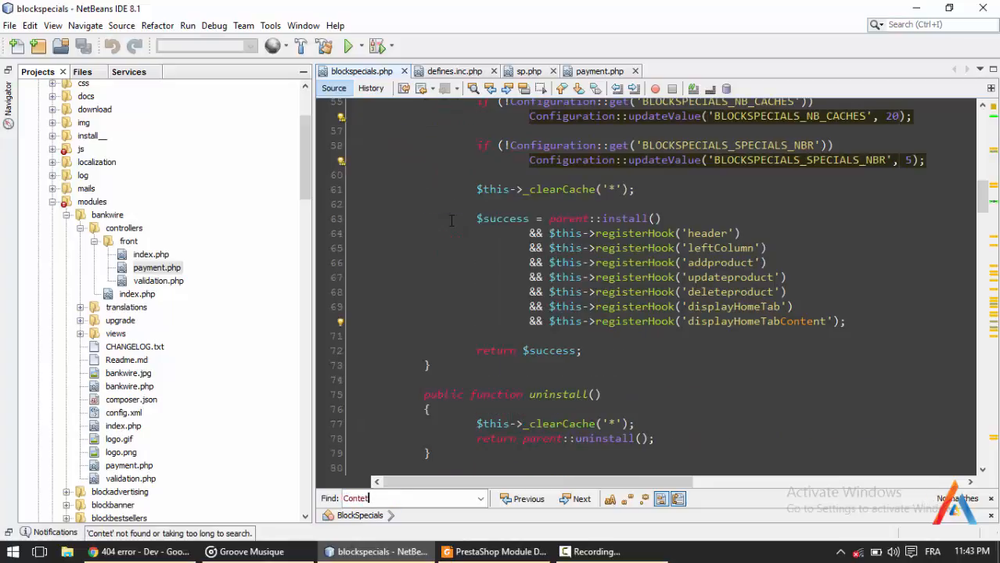
{"action": "type", "text": "ContentTab"}
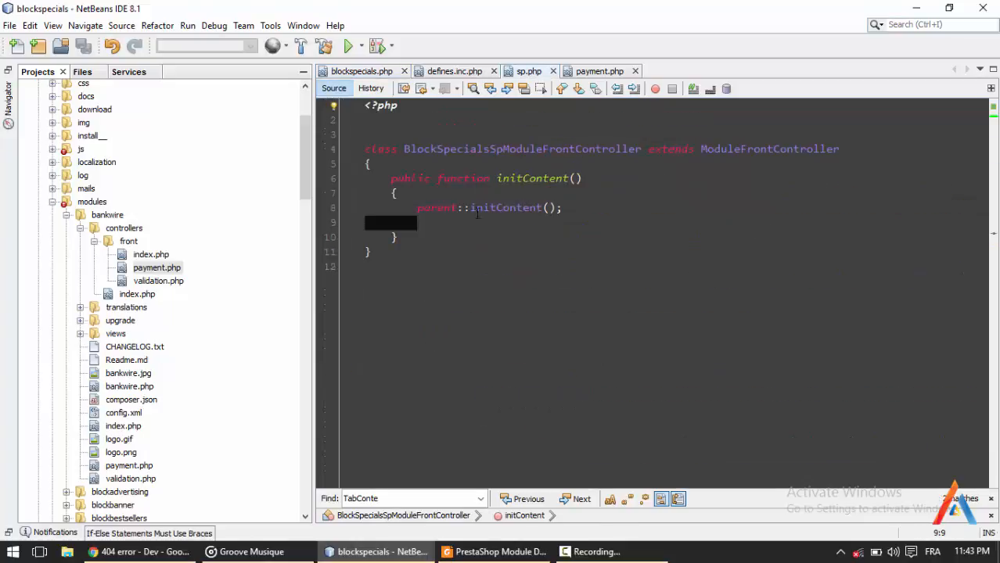
- Fetch price-drop products into $specialProds as specials and comment out the homeSize line
{"action": "type", "text": "BlockSpecials::$cache_specials = Product::getPricesDrop((int)$params['cookie']->id_lang"}
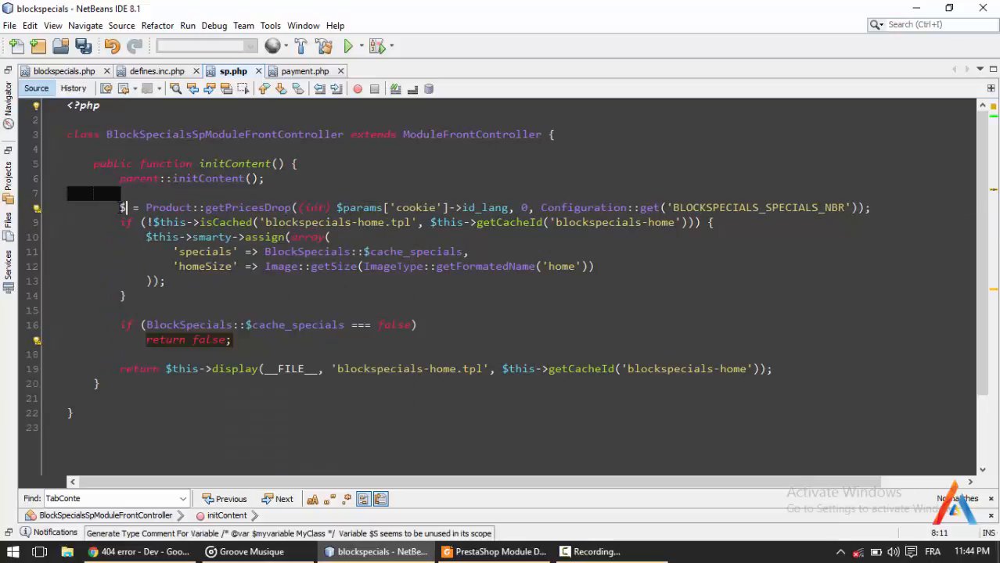
{"action": "type", "text": "specialProds"}
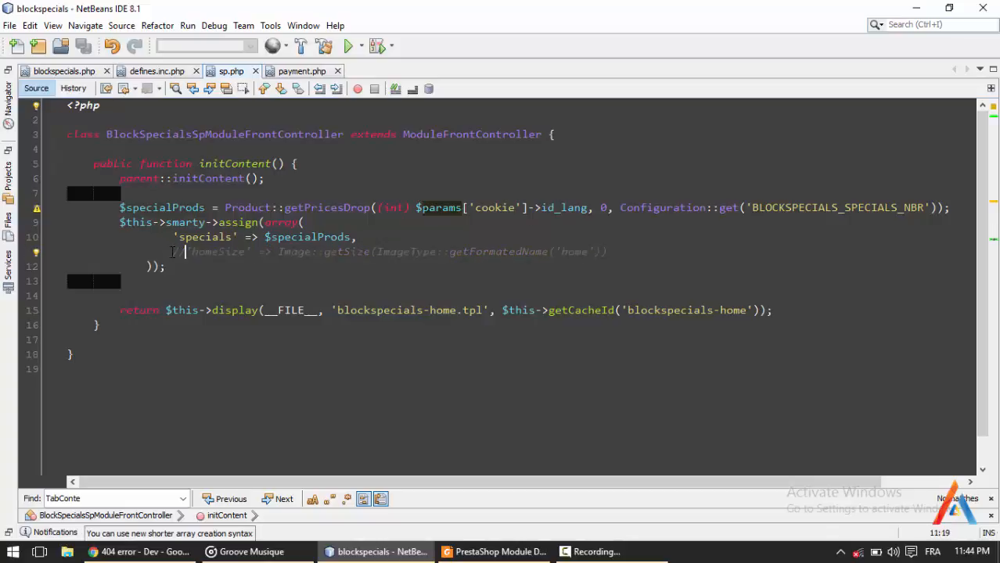
{"action": "type", "text": "//"}
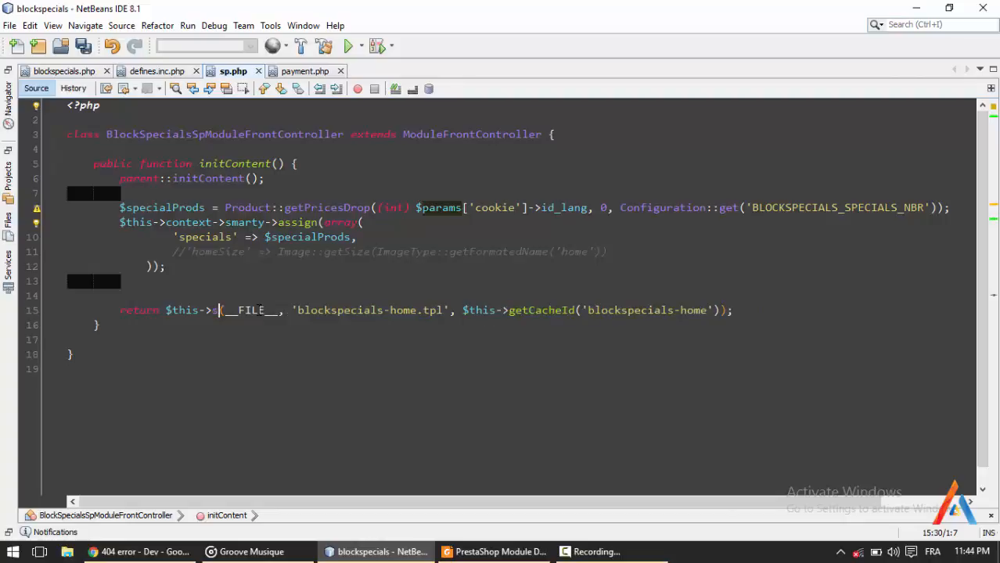
- Return setTemplate(__FILE__, 'blockspecials-home.tpl') instead of display and save sp.php
{"action": "type", "text": "setTemplate"}
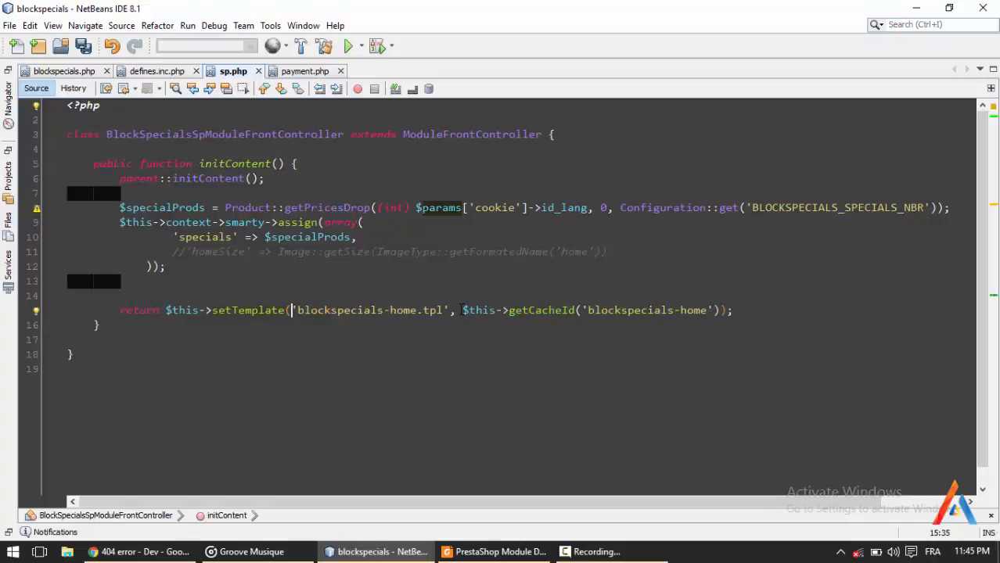
{"action": "type", "text": "__FILE__,"}
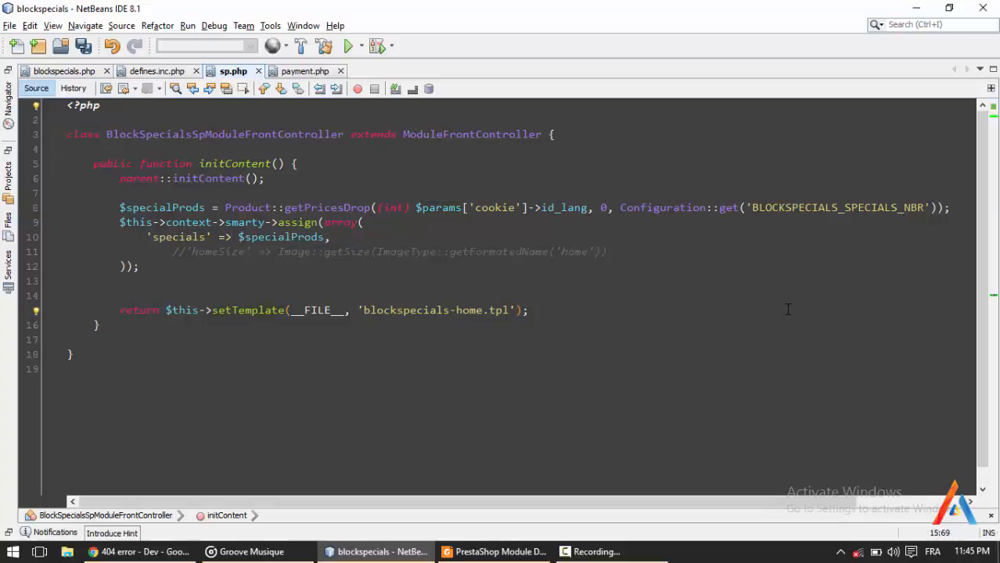
{"action": "key", "text": "ctrl+s"}
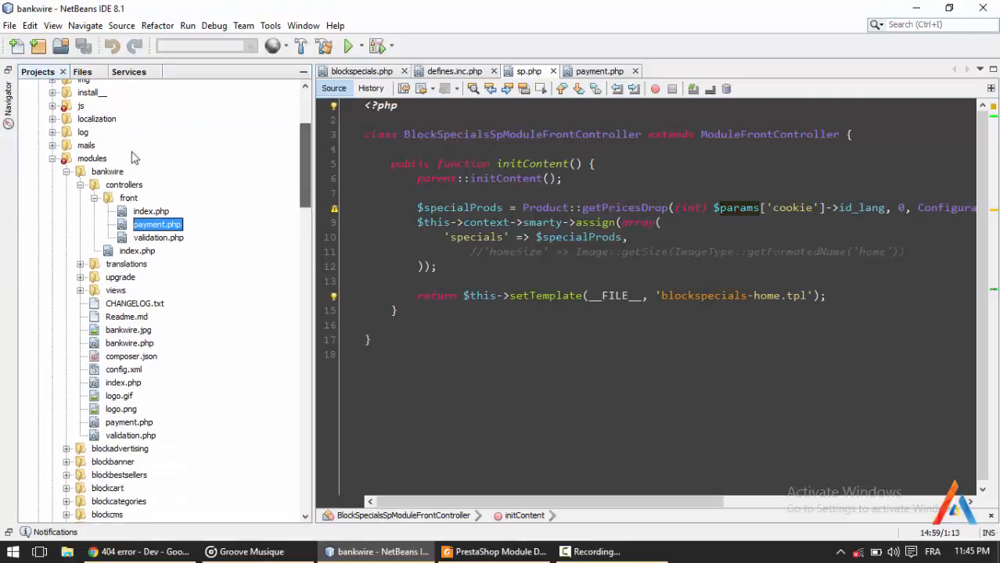
- Create a 'front' folder under blockspecials views/templates and copy blockspecials-home.tpl into it
{"action": "left_click", "coordinate": [107, 171]}
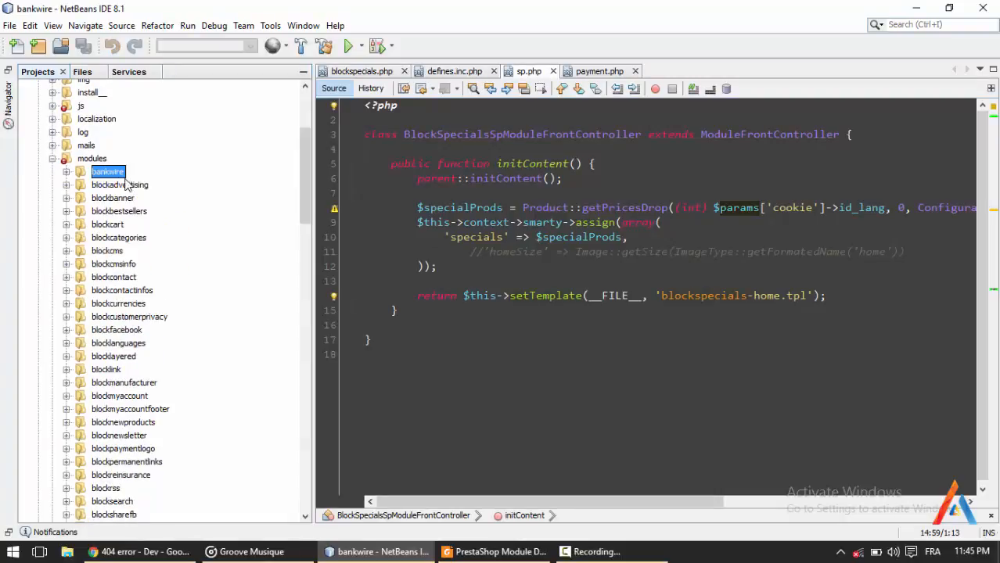
{"action": "left_click", "coordinate": [66, 171]}
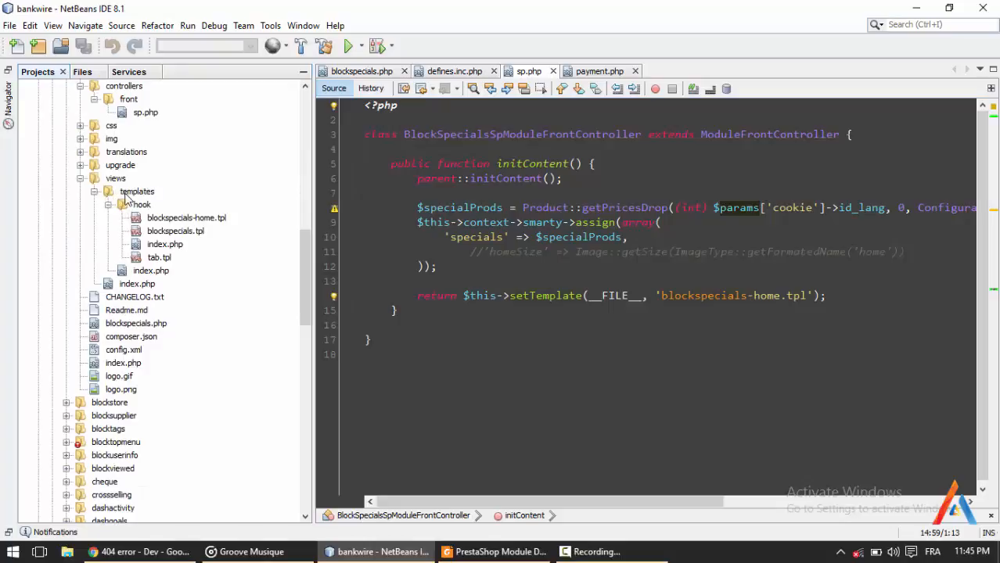
{"action": "left_click", "coordinate": [138, 191]}
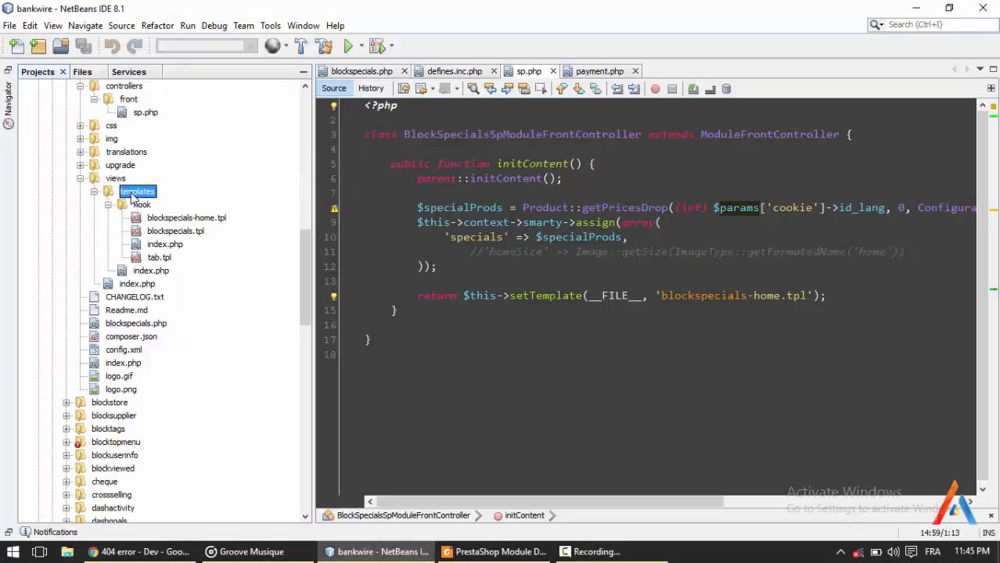
{"action": "right_click", "coordinate": [138, 191]}
{"action": "type", "text": "fr"}
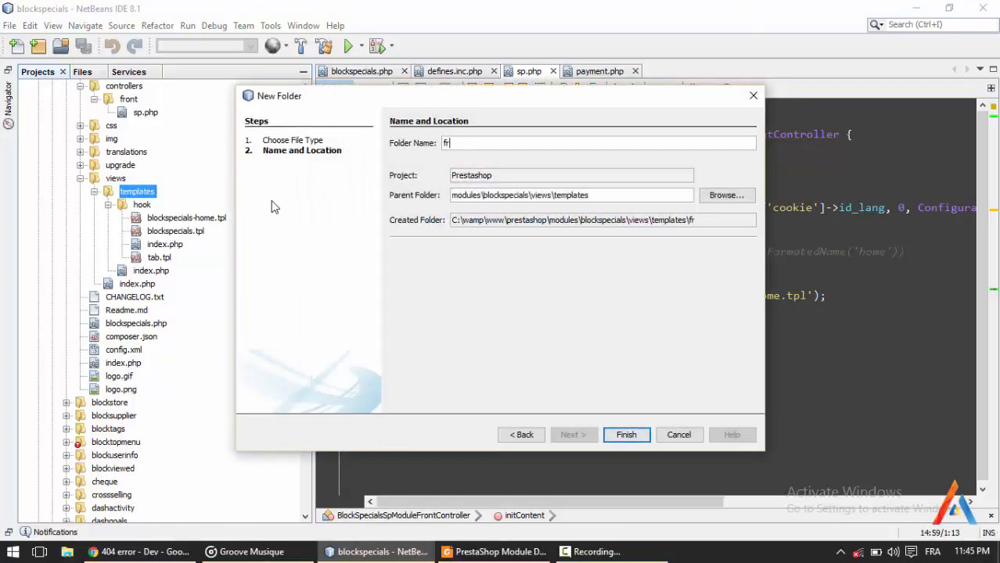
{"action": "left_click", "coordinate": [626, 434]}
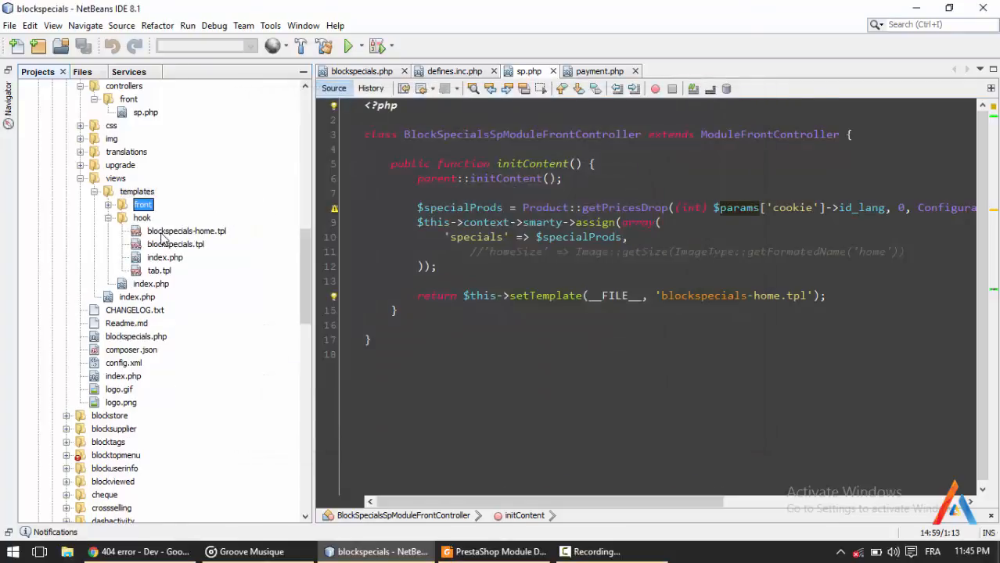
{"action": "left_click", "coordinate": [186, 232]}
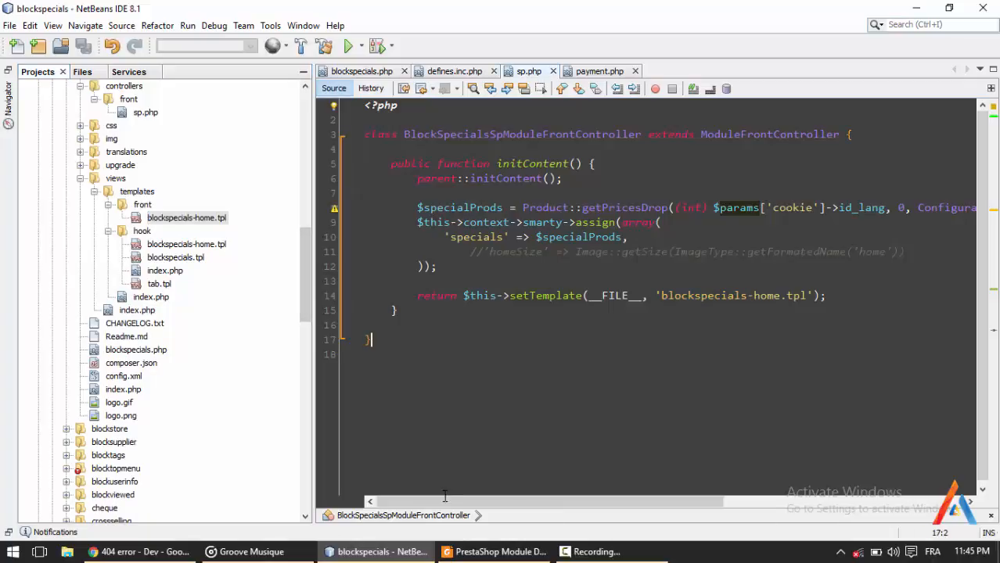
- Load the blockspecials module URL with controller=sp, which returns a 500 Server Error
{"action": "left_click", "coordinate": [227, 9]}
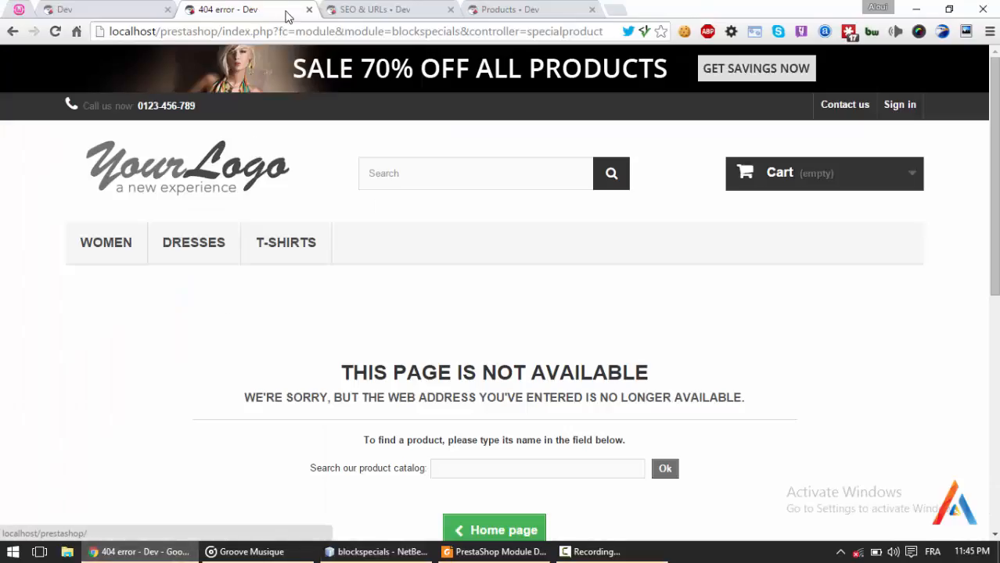
{"action": "double_click", "coordinate": [565, 31]}
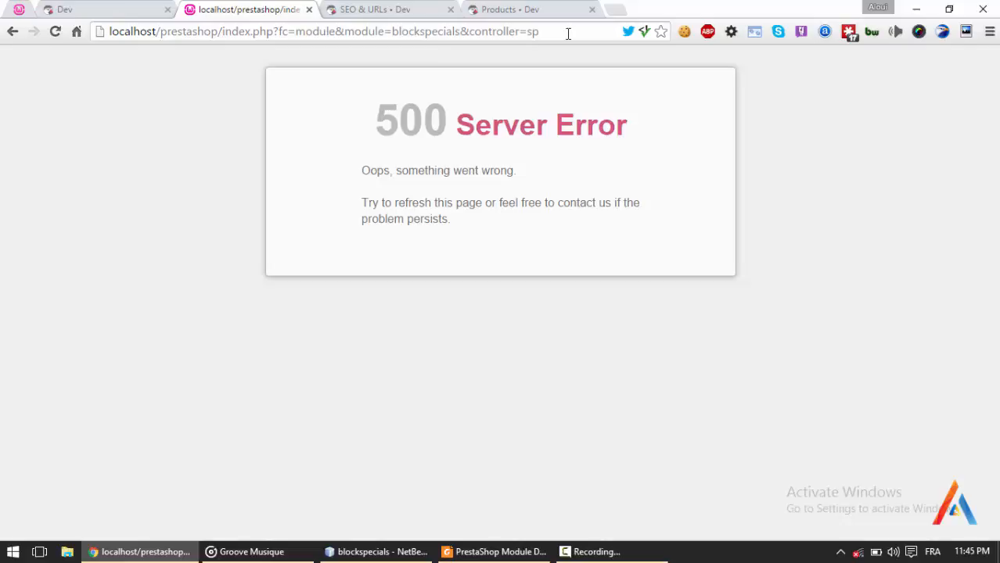
{"action": "mouse_move", "coordinate": [564, 365]}
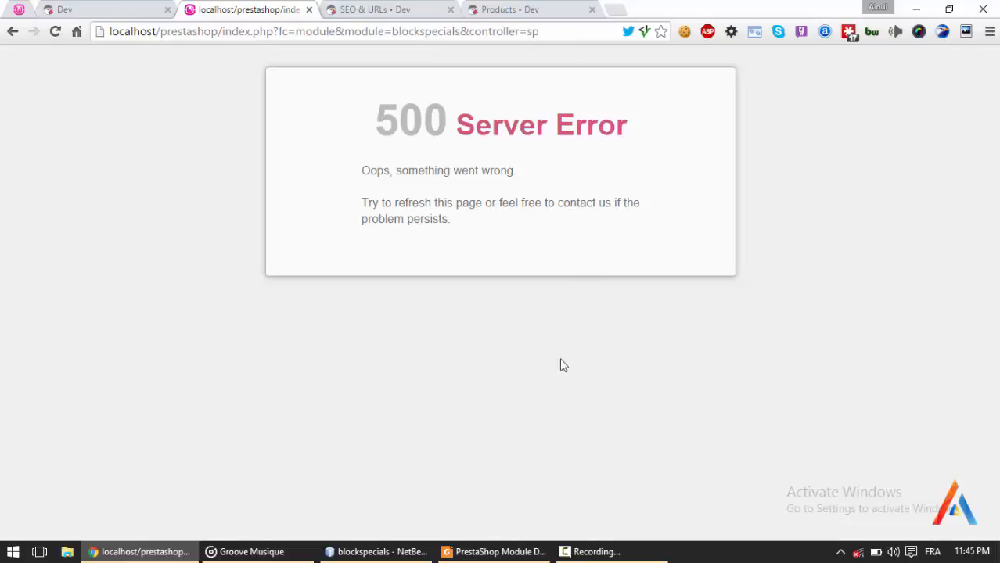
{"action": "mouse_move", "coordinate": [593, 551]}
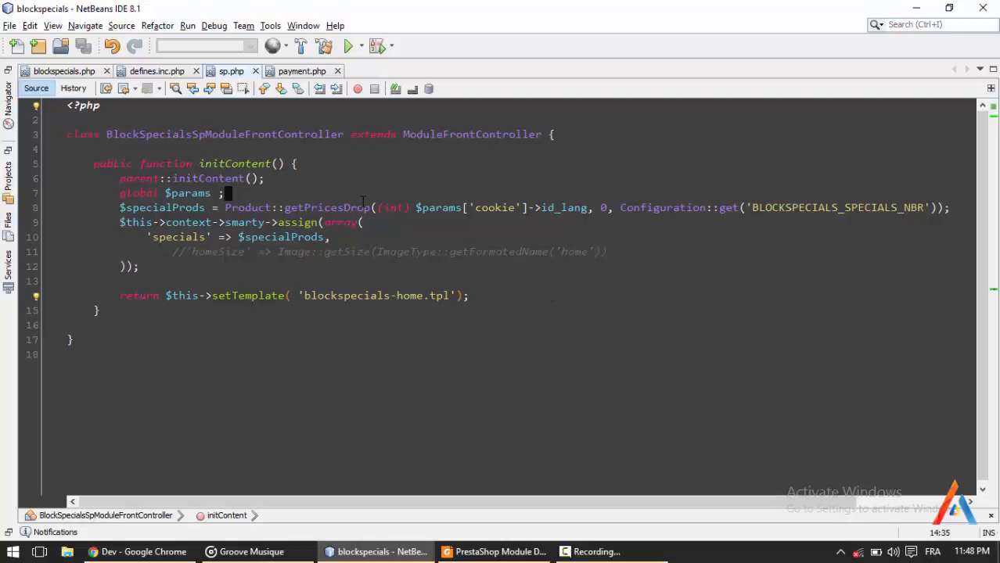
- Declare global $params after parent::initContent() and pass only 'blockspecials-home.tpl' to setTemplate
{"action": "left_click", "coordinate": [291, 294]}
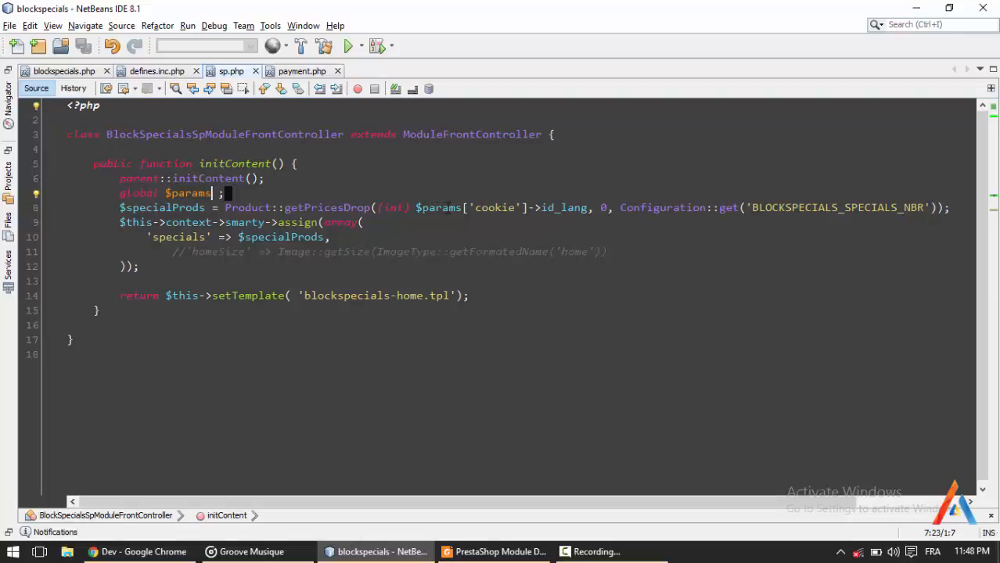
{"action": "left_click", "coordinate": [438, 206]}
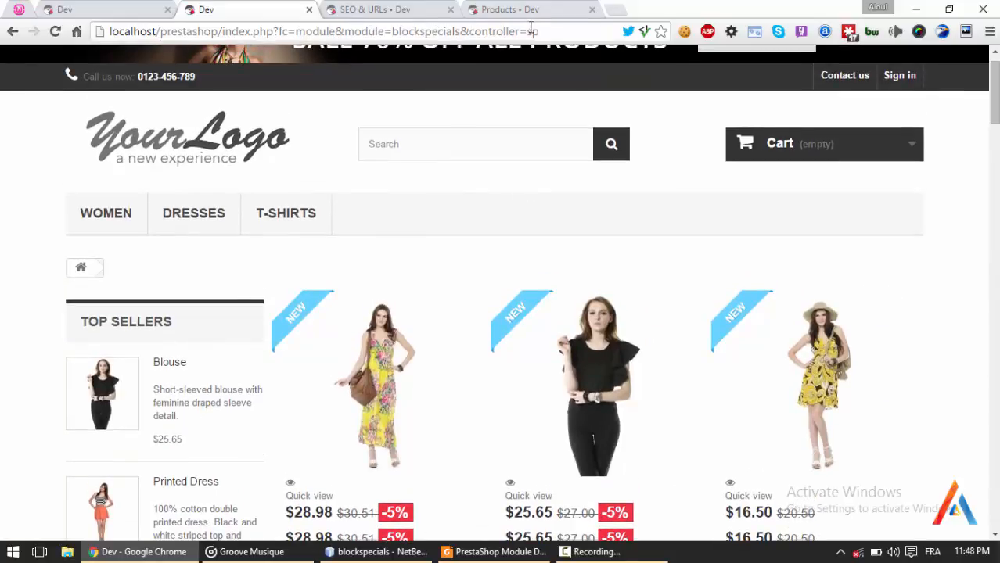
- Scroll down the reloaded controller=sp page through the discounted dresses with reduced prices
{"action": "scroll", "scroll_direction": "down", "scroll_amount": 3}
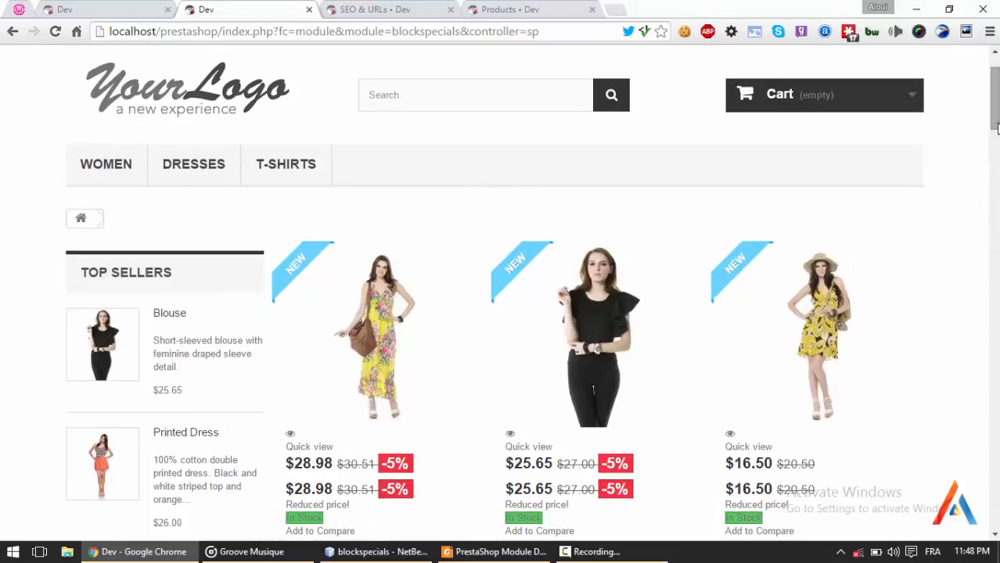
{"action": "scroll", "scroll_direction": "down", "scroll_amount": 3}
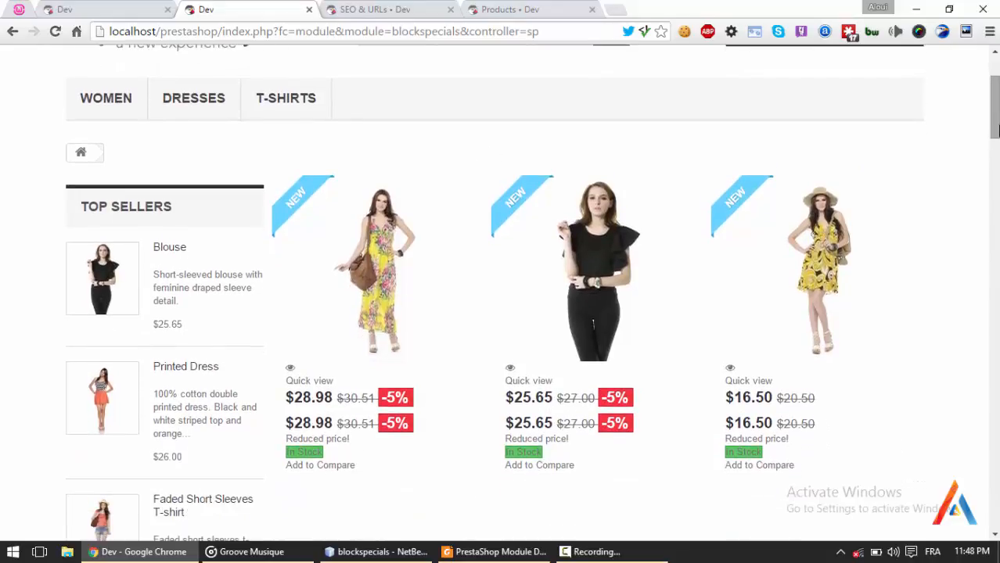
{"action": "mouse_move", "coordinate": [799, 227]}
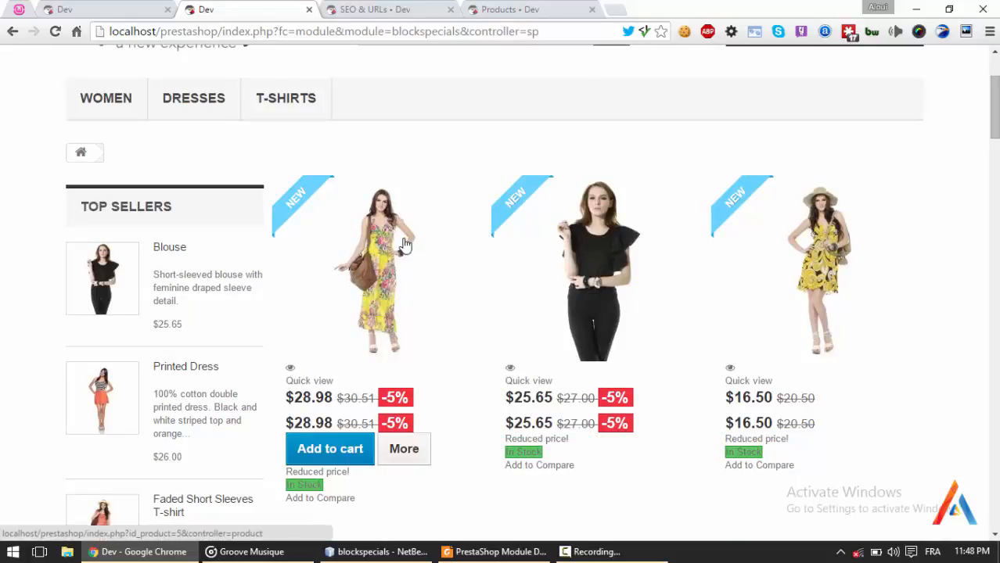
{"action": "mouse_move", "coordinate": [435, 280]}
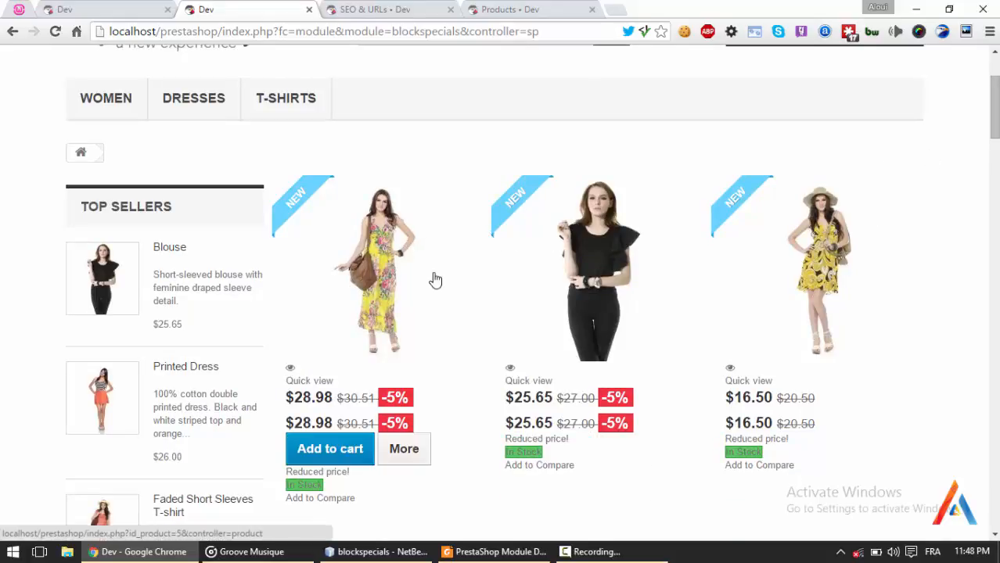